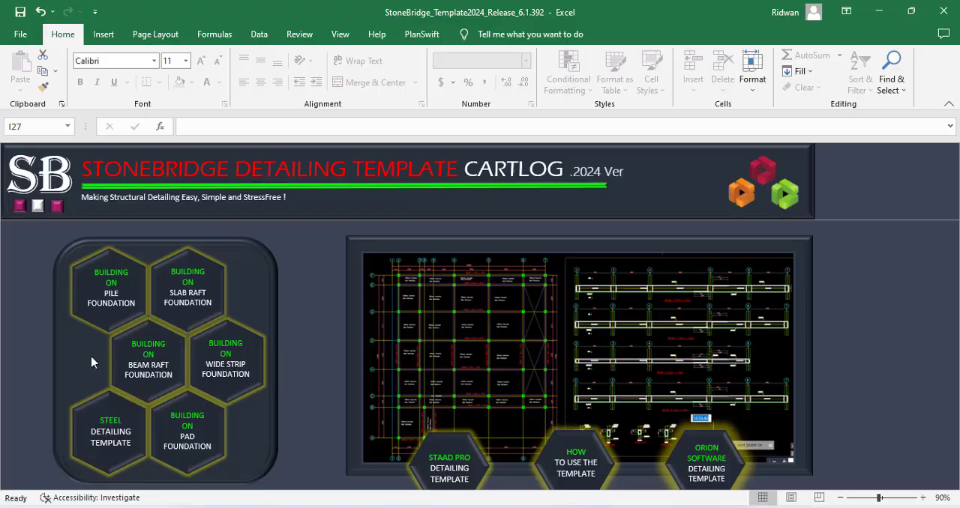
mouse_move(26, 366)
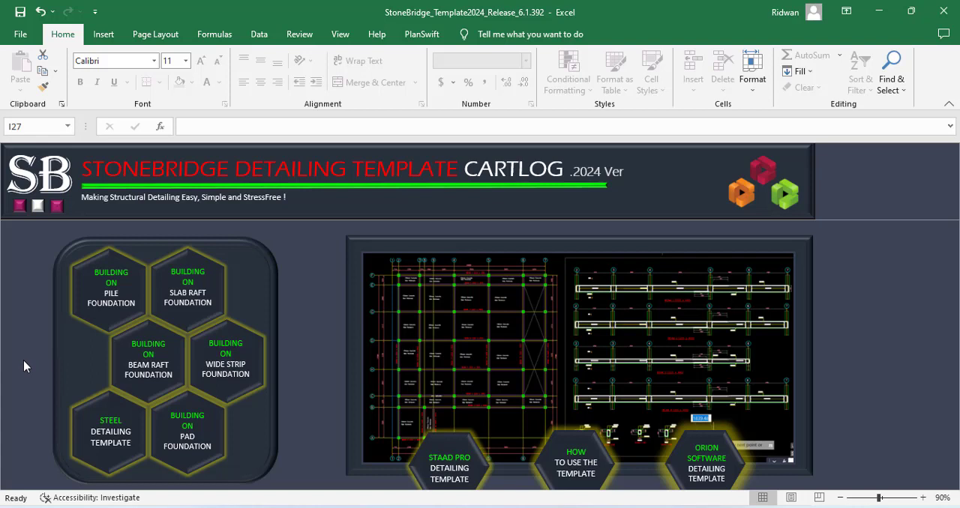
mouse_move(18, 286)
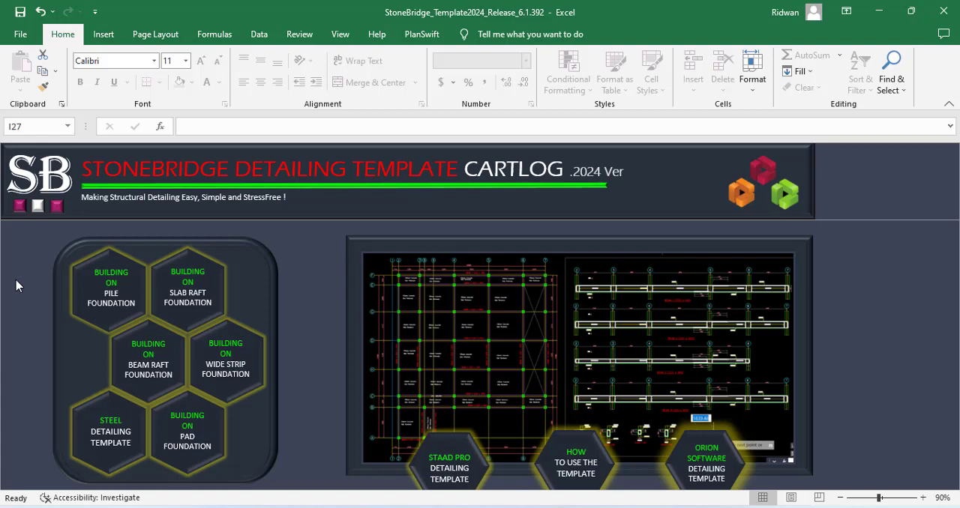
mouse_move(112, 327)
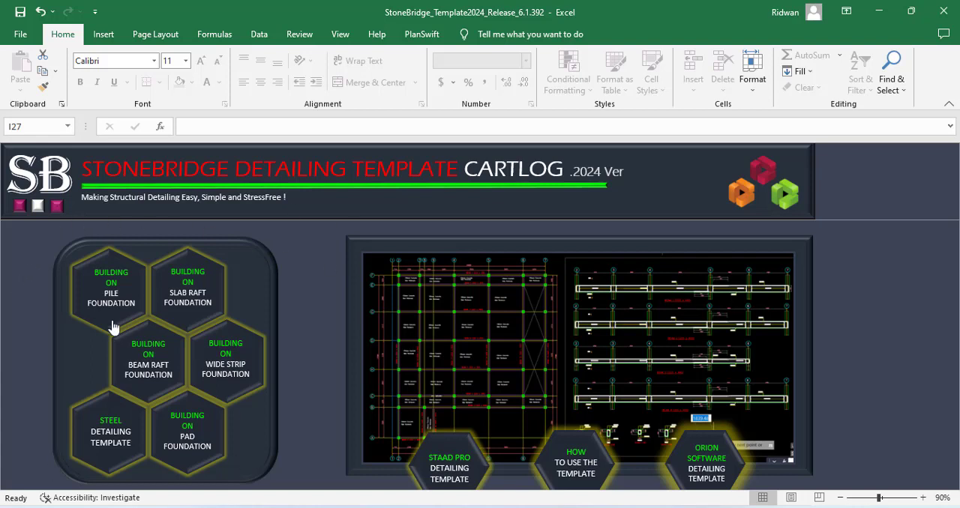
mouse_move(143, 349)
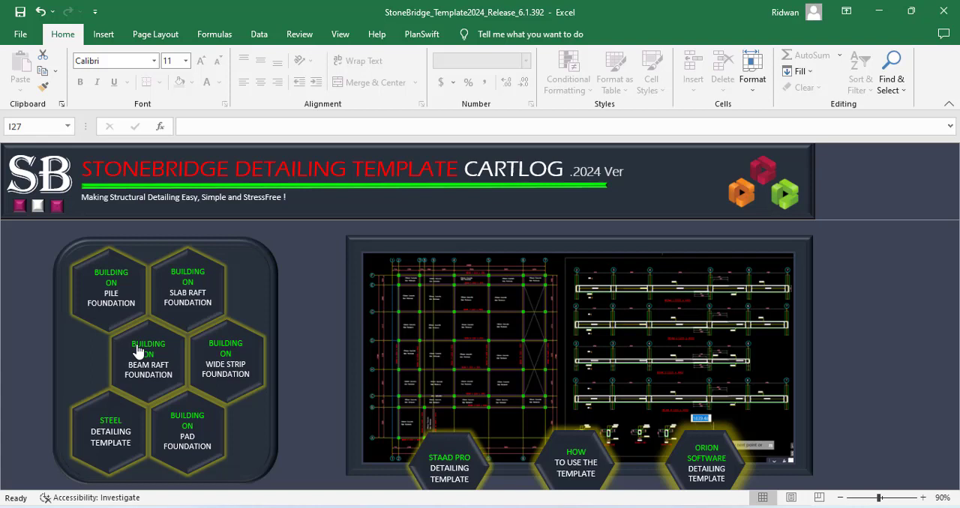
mouse_move(86, 213)
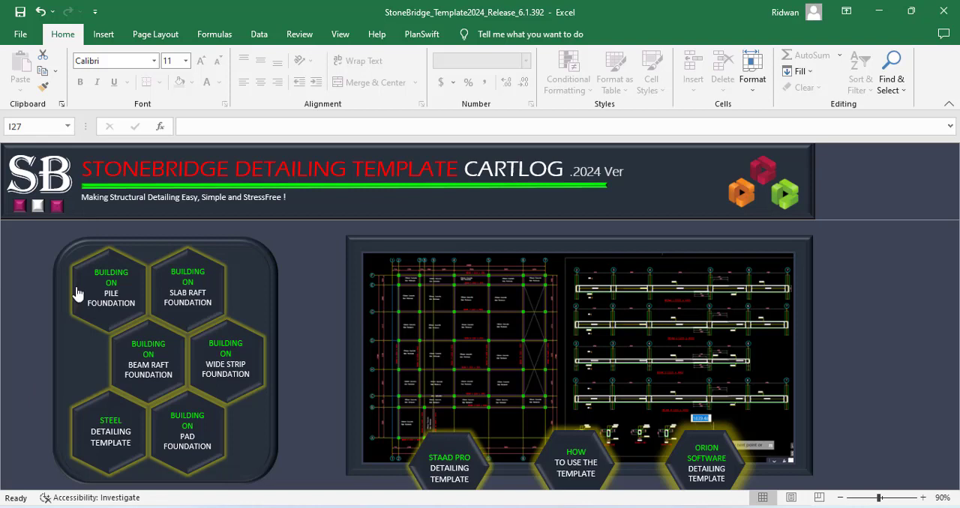
mouse_move(105, 329)
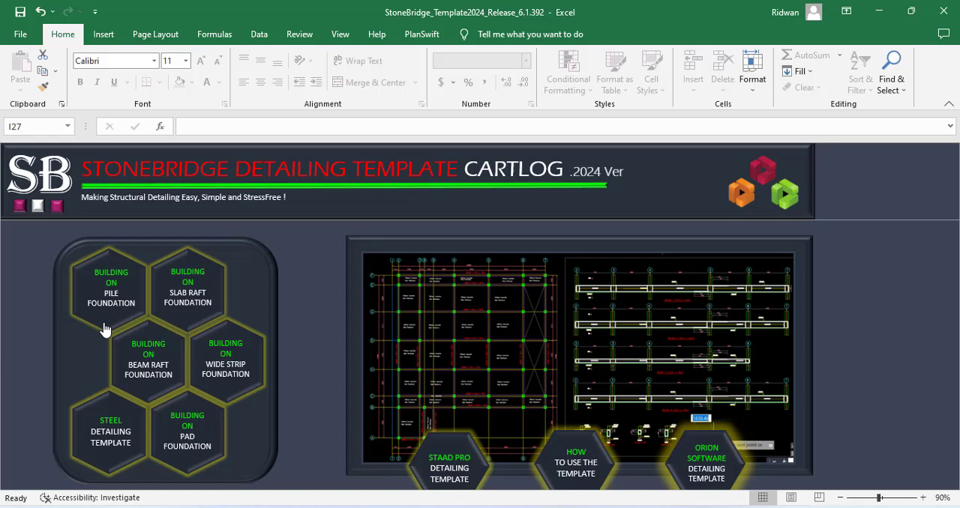
mouse_move(270, 385)
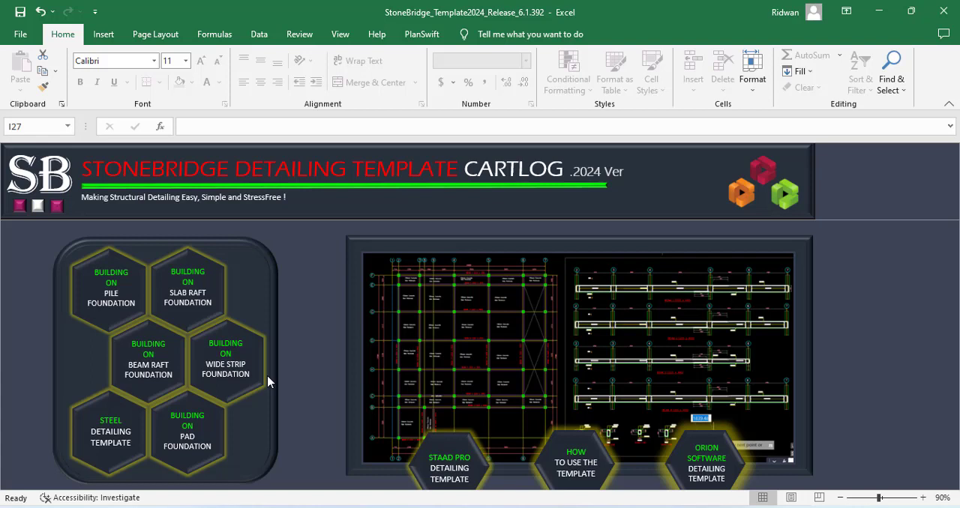
mouse_move(263, 325)
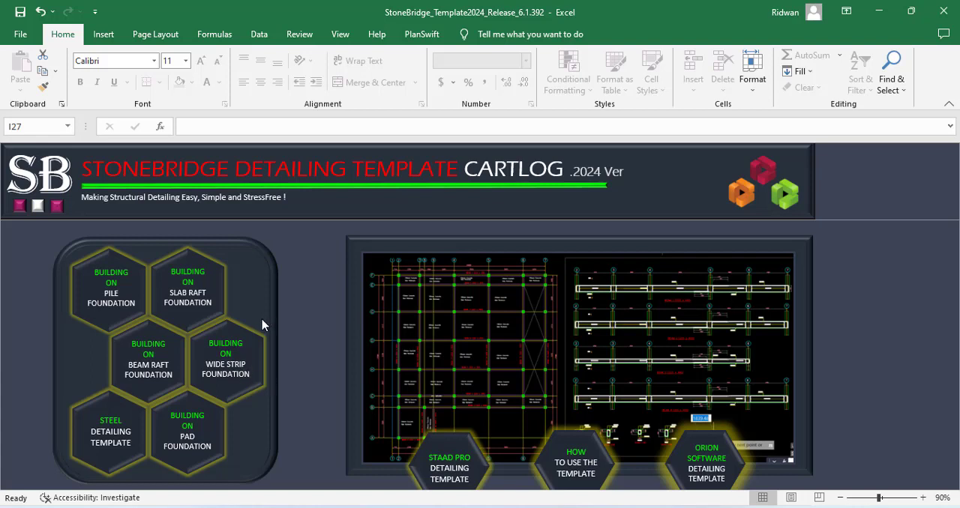
mouse_move(608, 173)
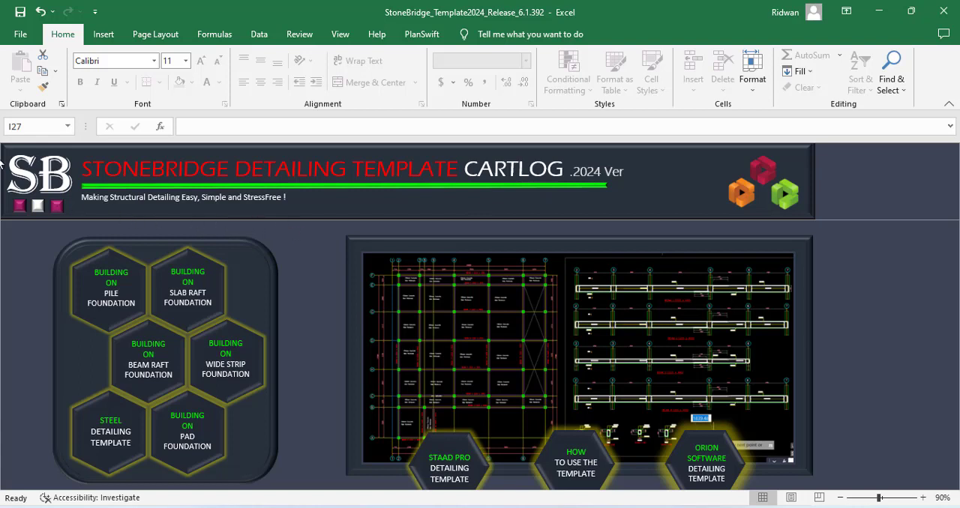
mouse_move(796, 147)
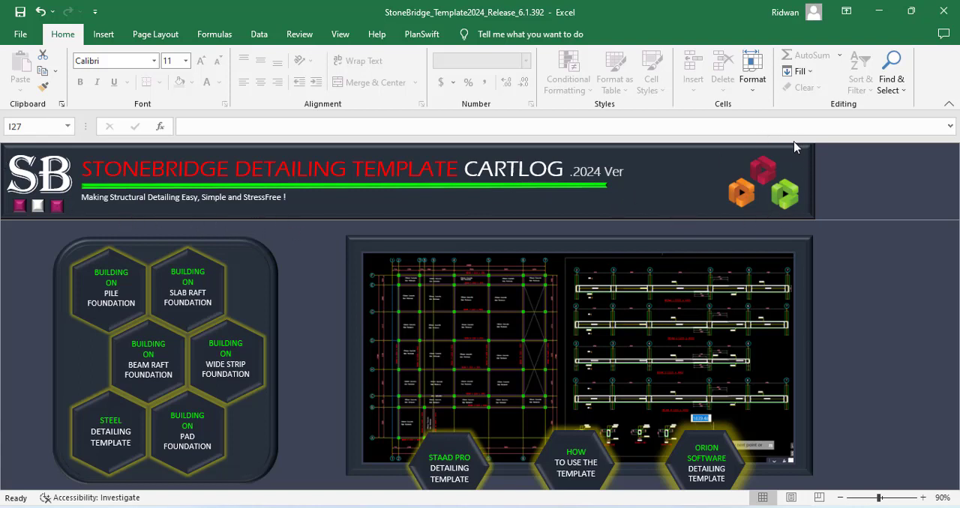
mouse_move(742, 209)
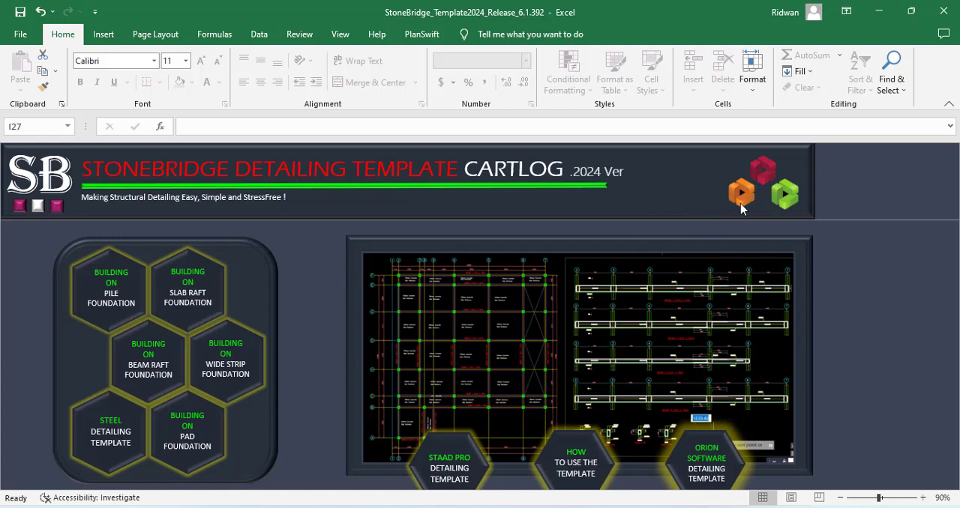
mouse_move(780, 180)
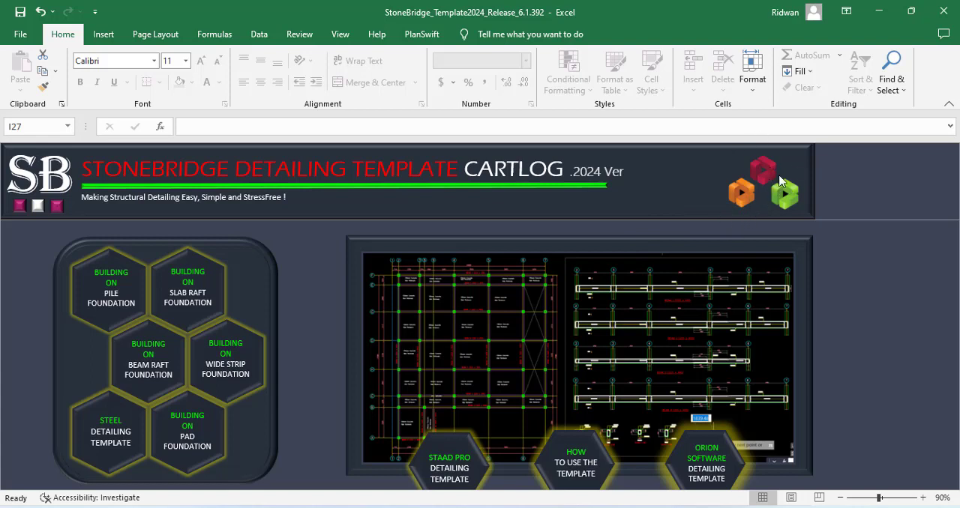
mouse_move(752, 163)
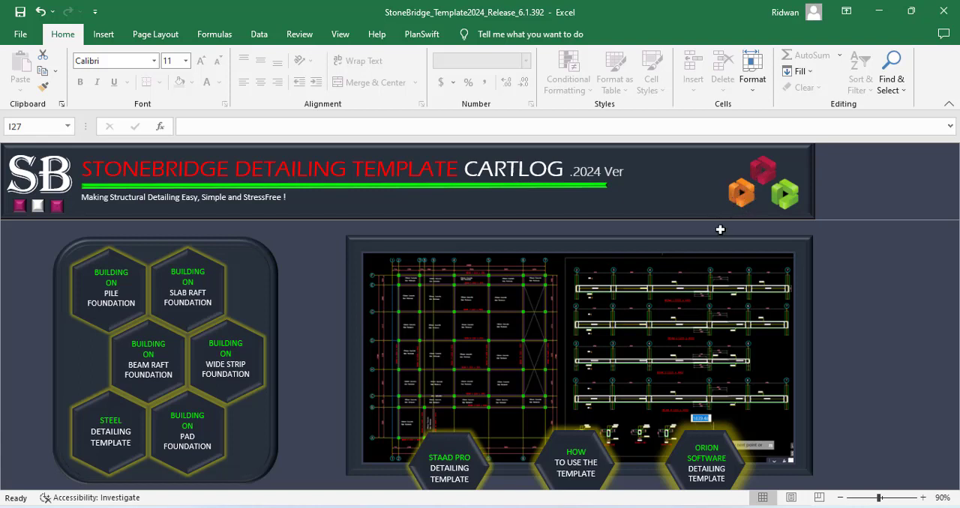
mouse_move(782, 208)
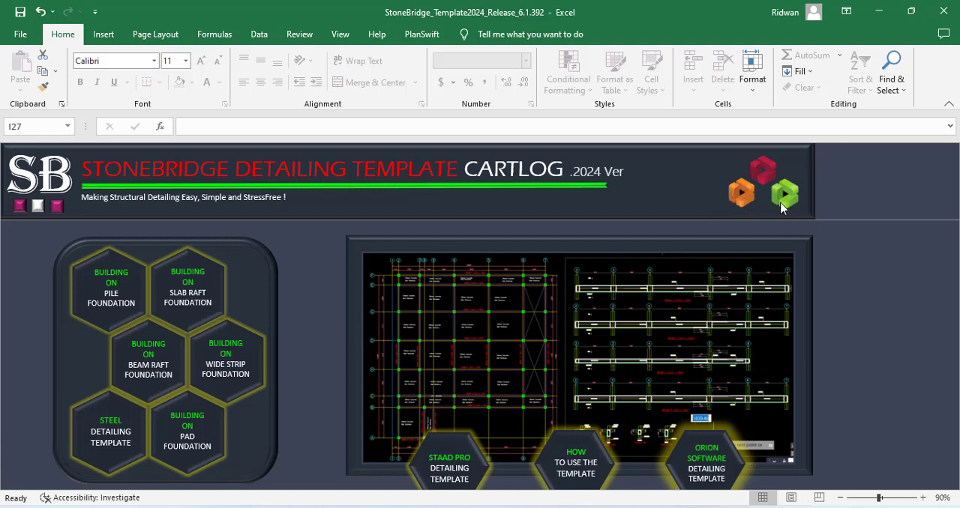
mouse_move(783, 131)
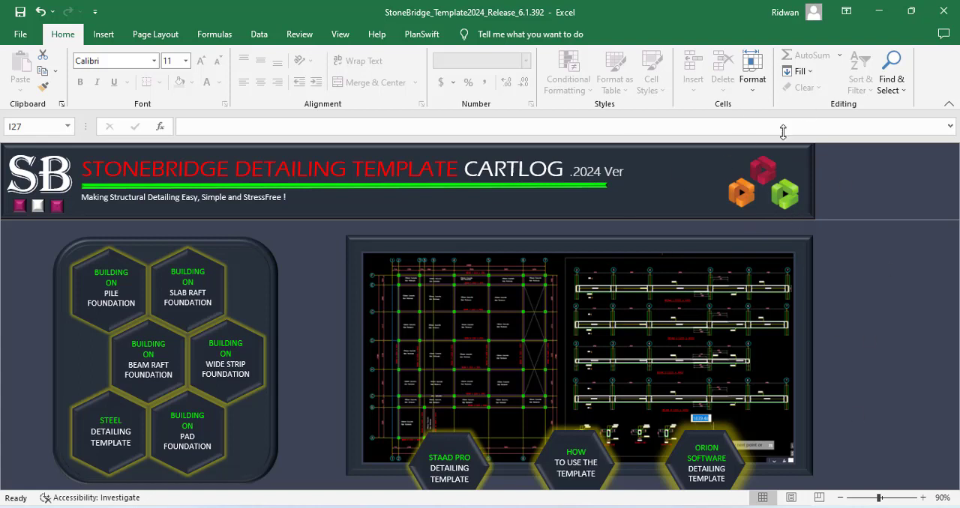
mouse_move(676, 382)
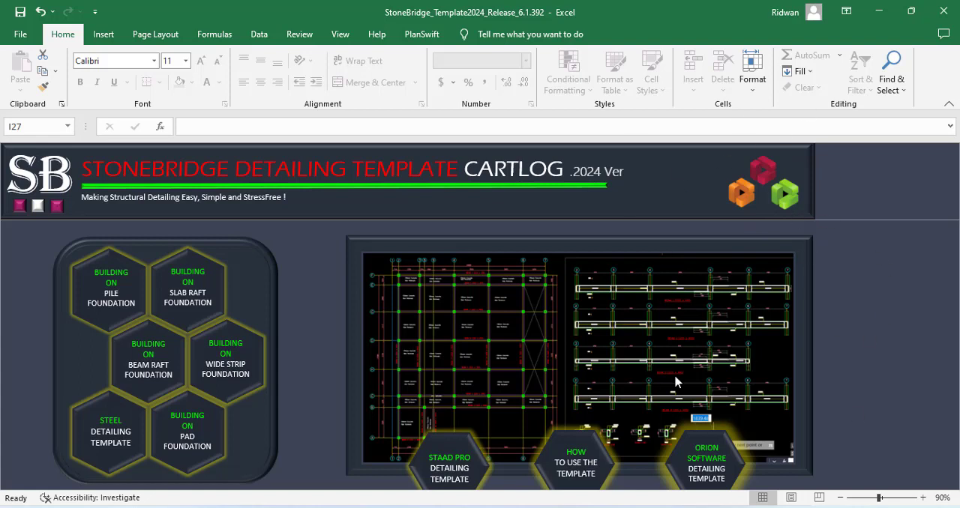
mouse_move(771, 396)
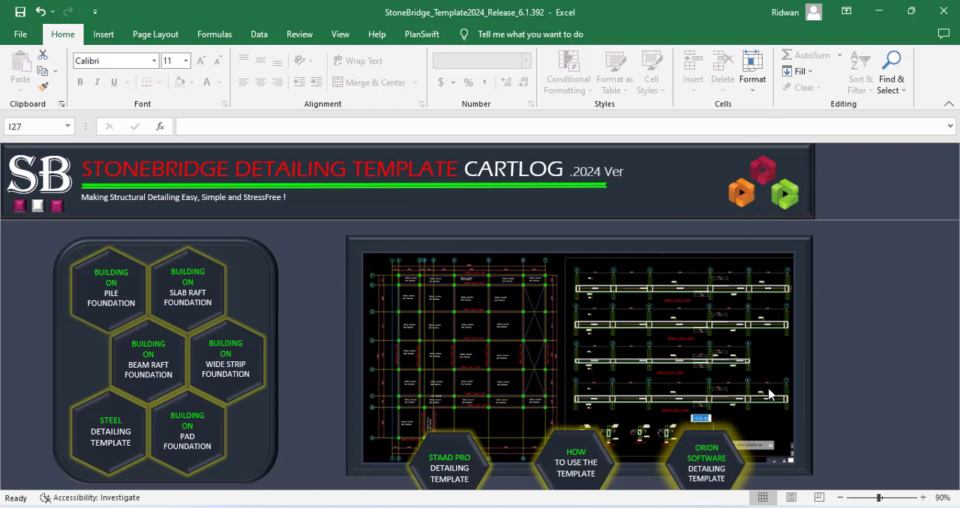
mouse_move(204, 418)
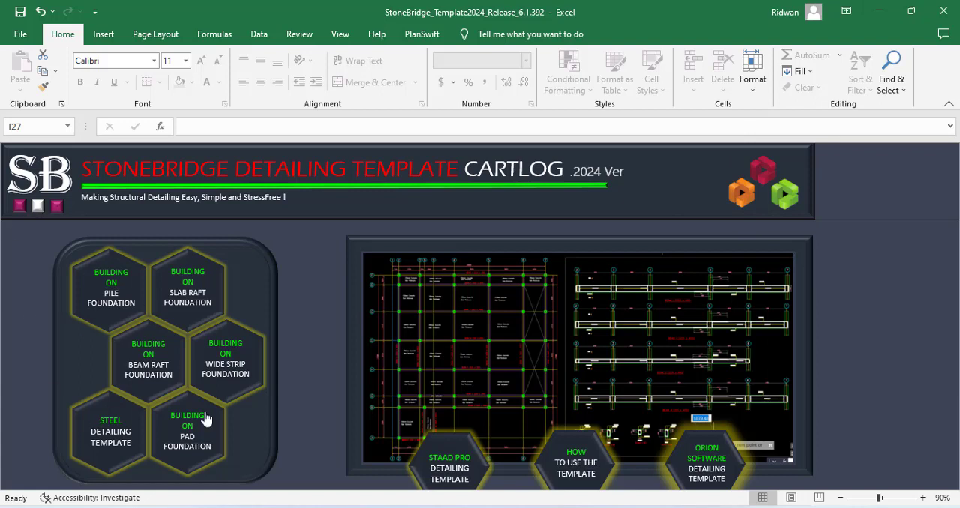
mouse_move(139, 410)
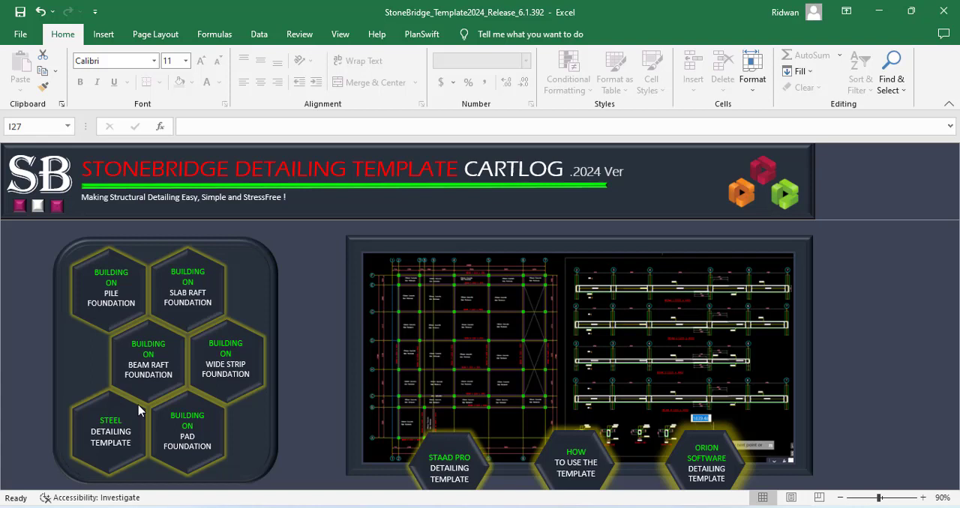
mouse_move(405, 264)
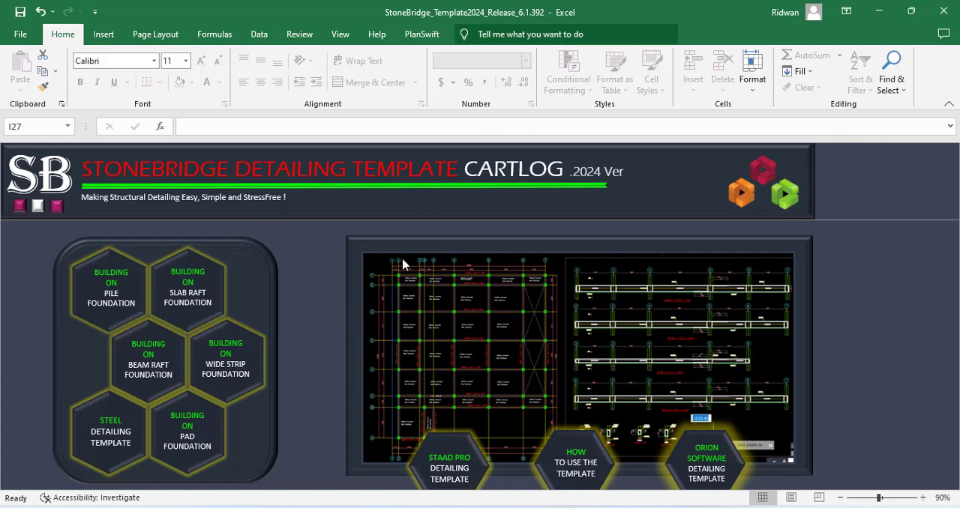
Step: Scroll the dashboard down to the Contact Us, What's New, Help and Bar Bending Schedule buttons
scroll("down", 3)
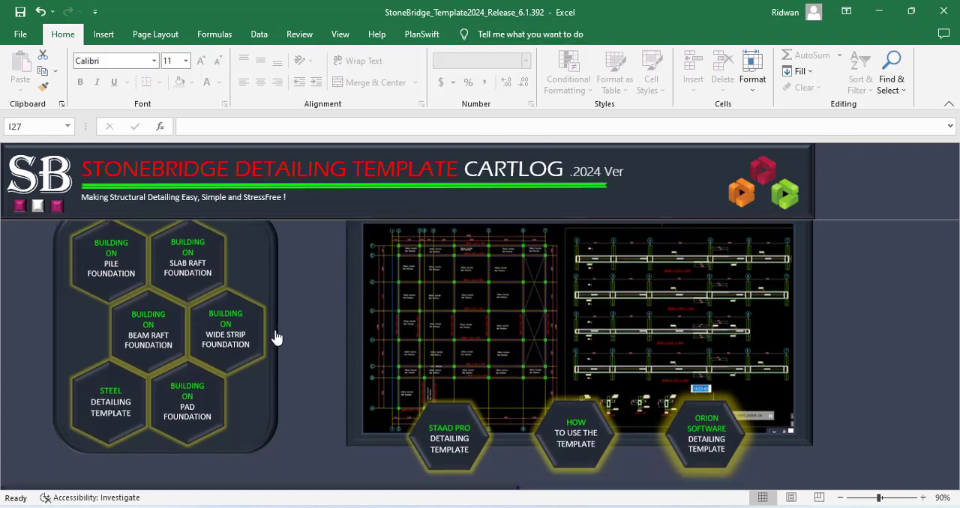
scroll("down", 3)
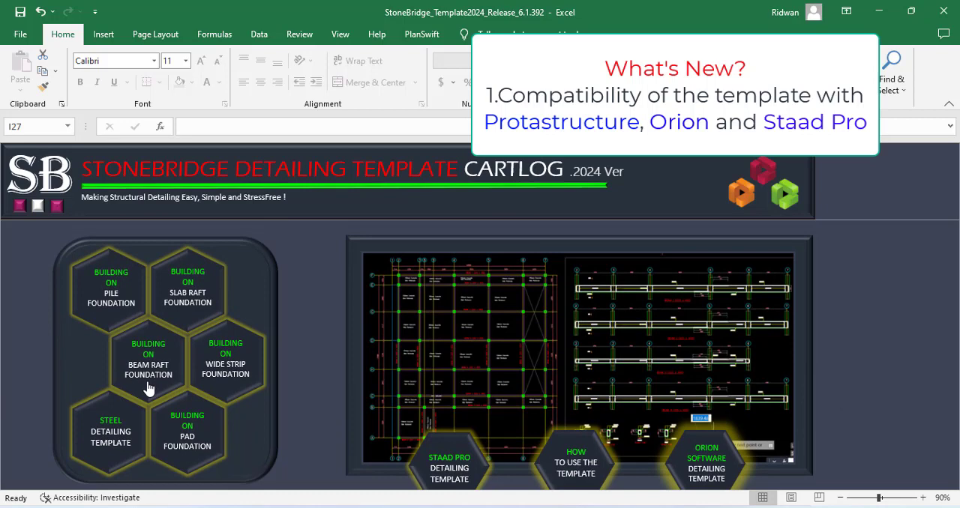
mouse_move(740, 191)
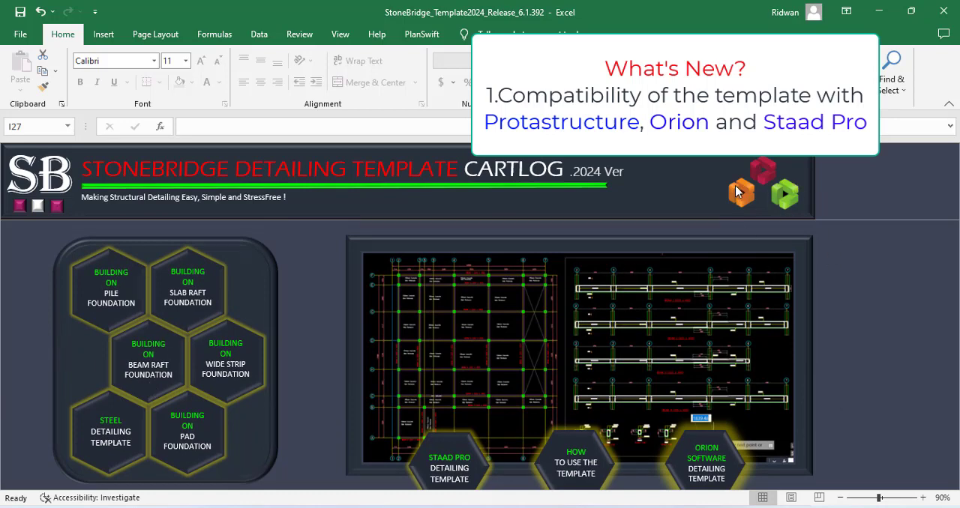
scroll("down", 3)
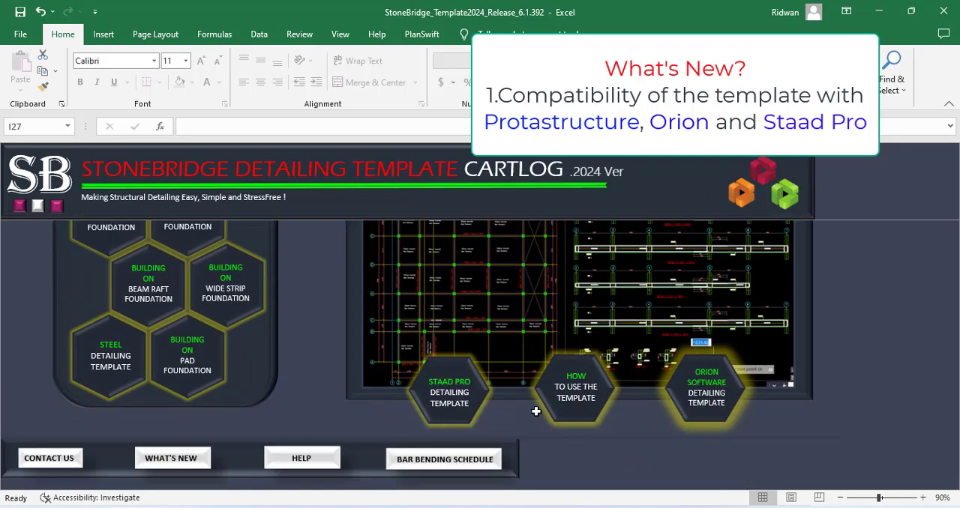
mouse_move(743, 425)
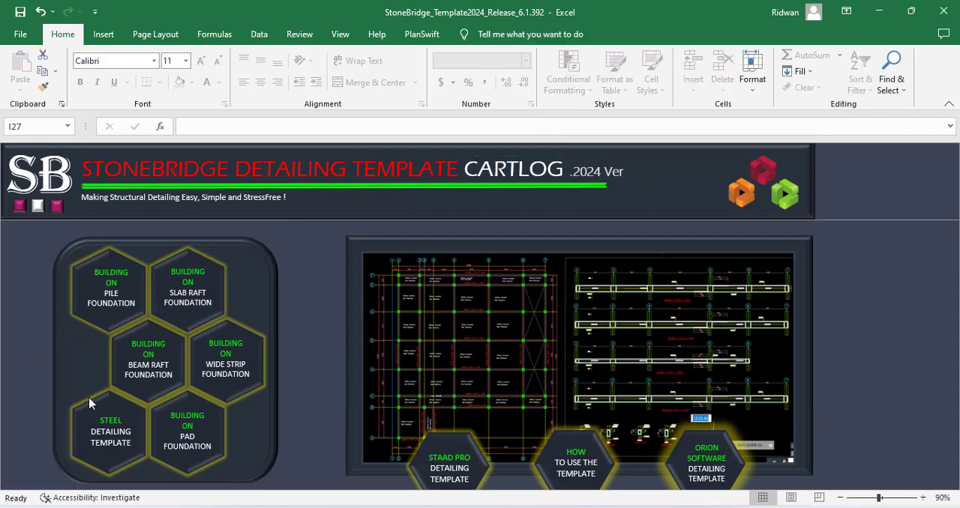
mouse_move(324, 360)
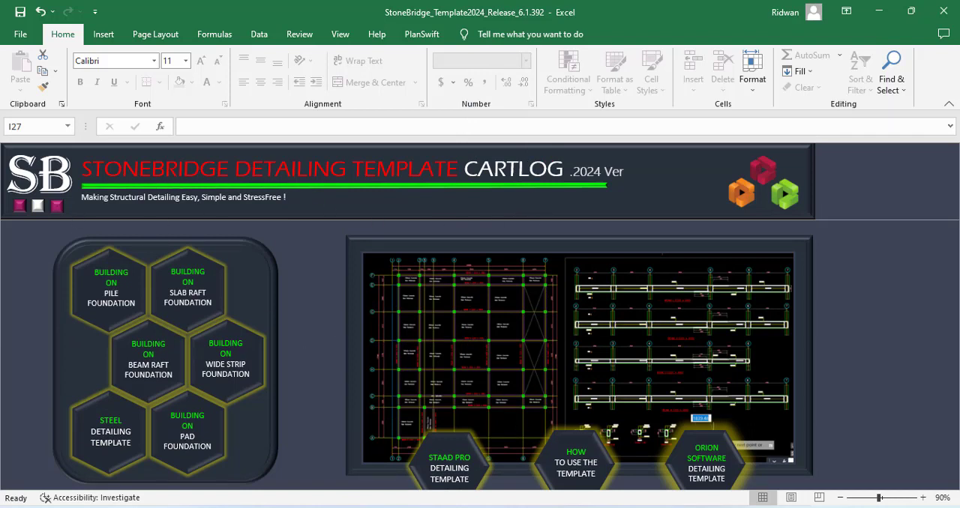
mouse_move(330, 429)
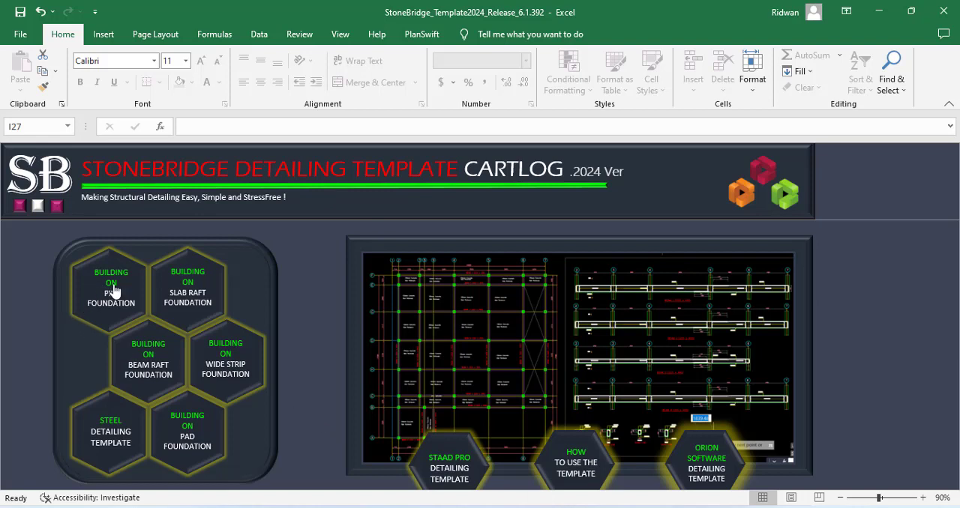
mouse_move(99, 306)
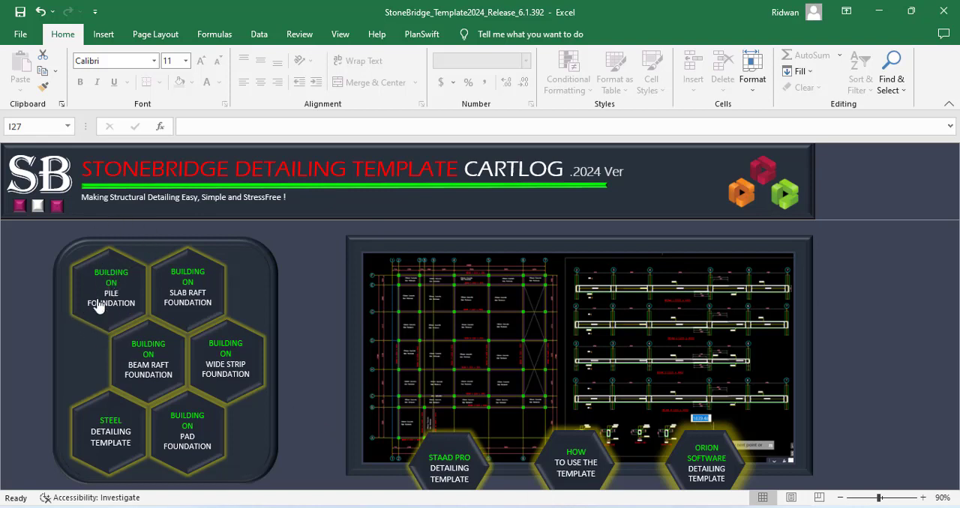
mouse_move(112, 304)
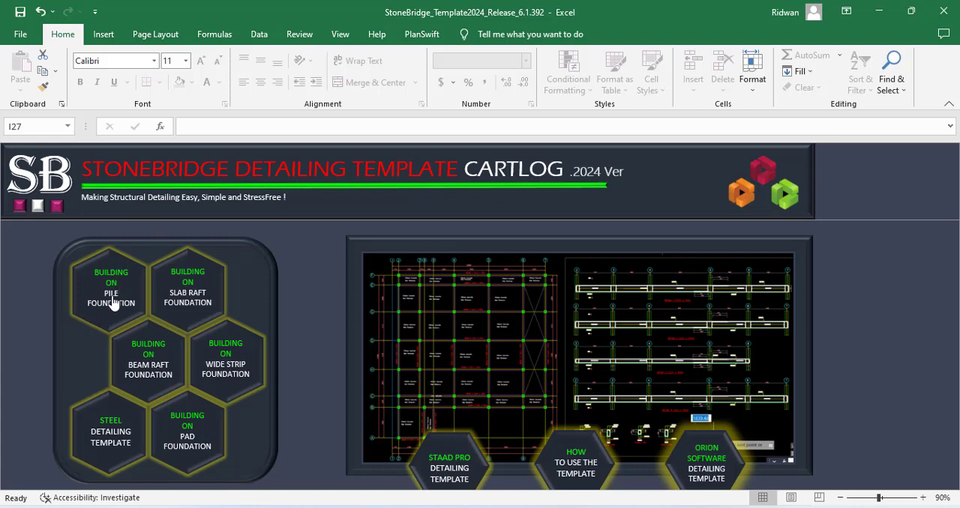
mouse_move(117, 310)
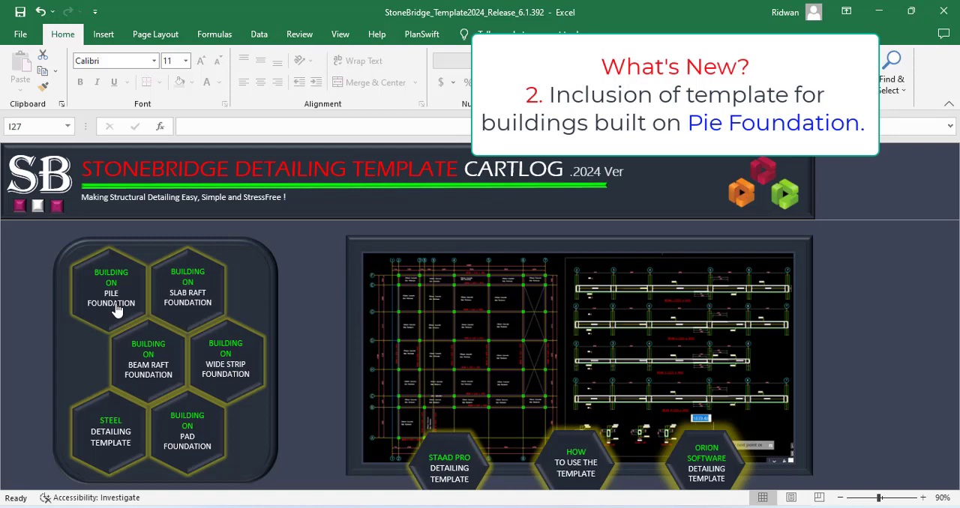
mouse_move(167, 322)
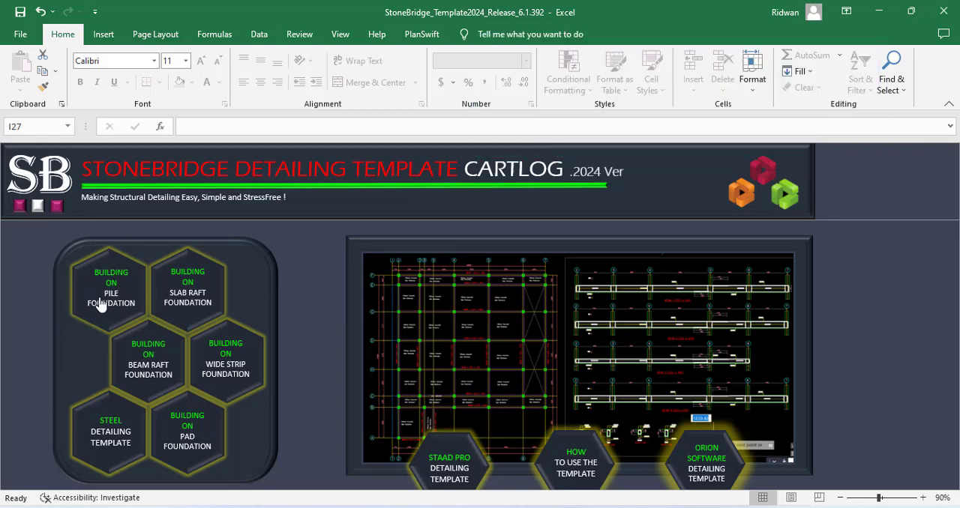
mouse_move(12, 369)
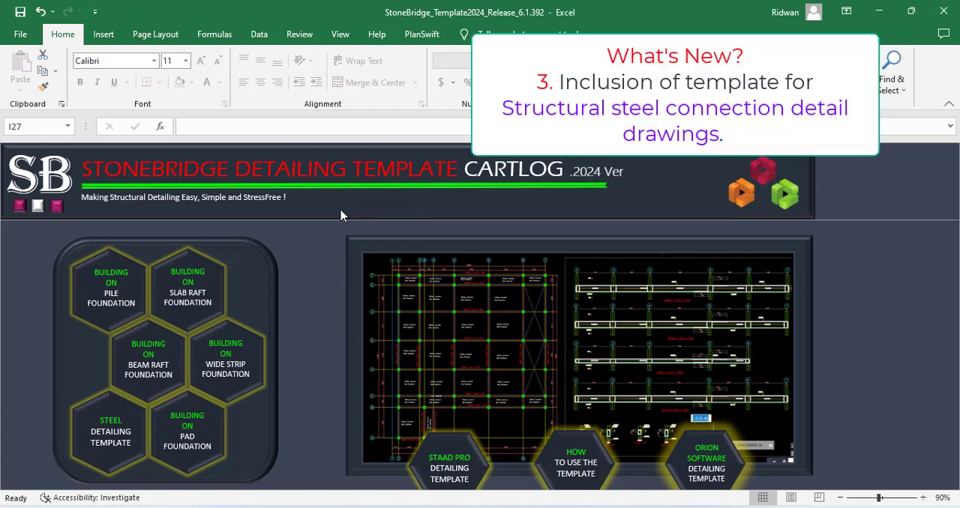
mouse_move(257, 332)
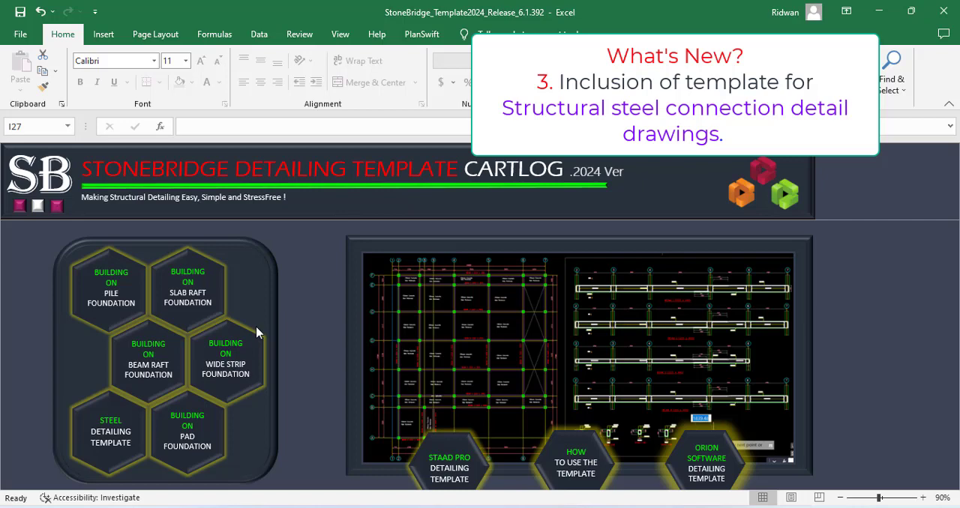
mouse_move(54, 414)
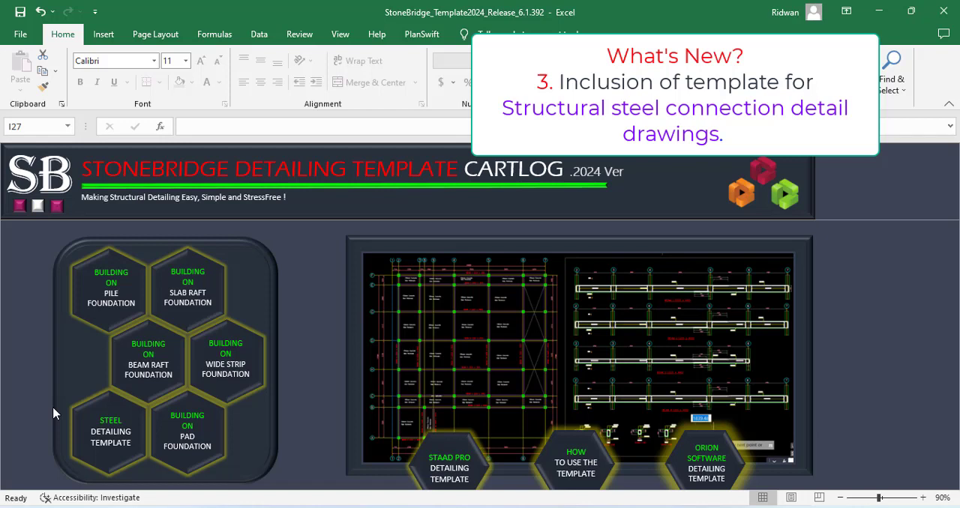
mouse_move(83, 401)
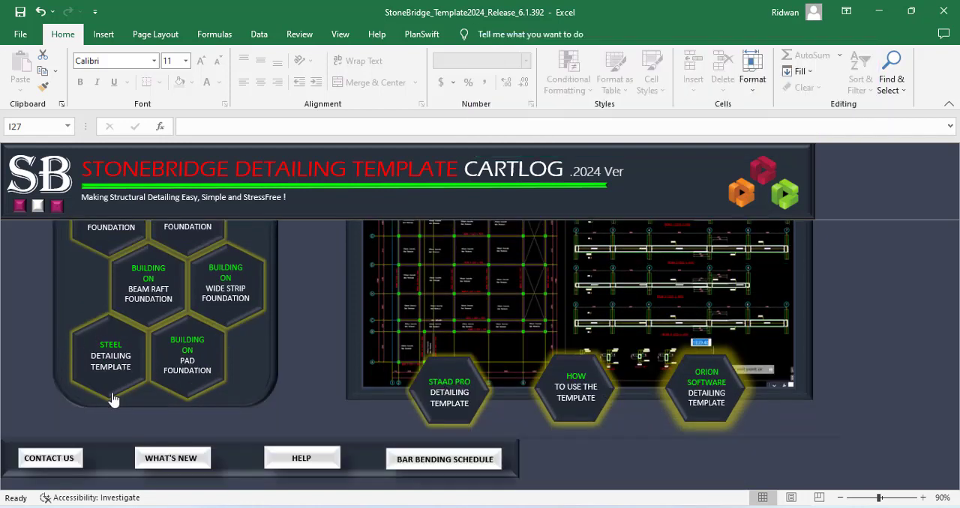
mouse_move(96, 326)
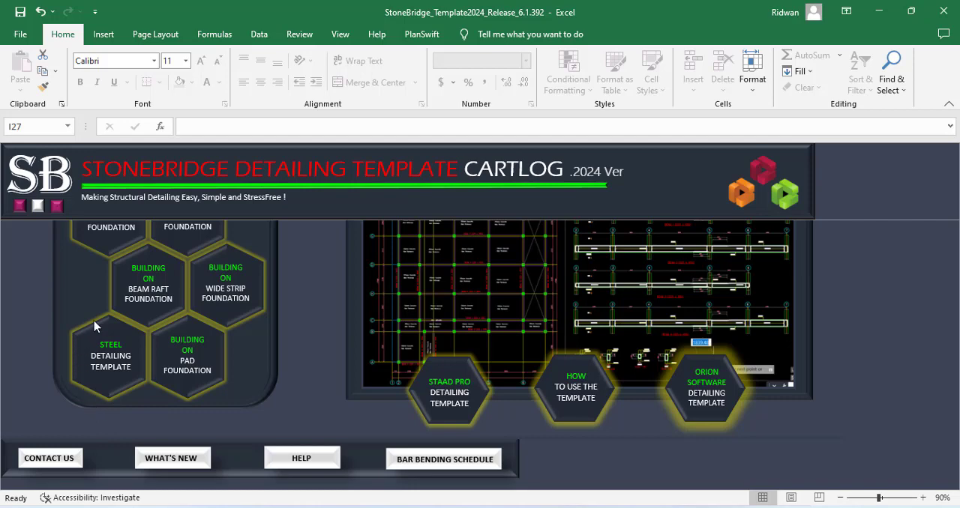
Step: Launch the Building on Pile Foundation hexagon template in AutoCAD
left_click(171, 457)
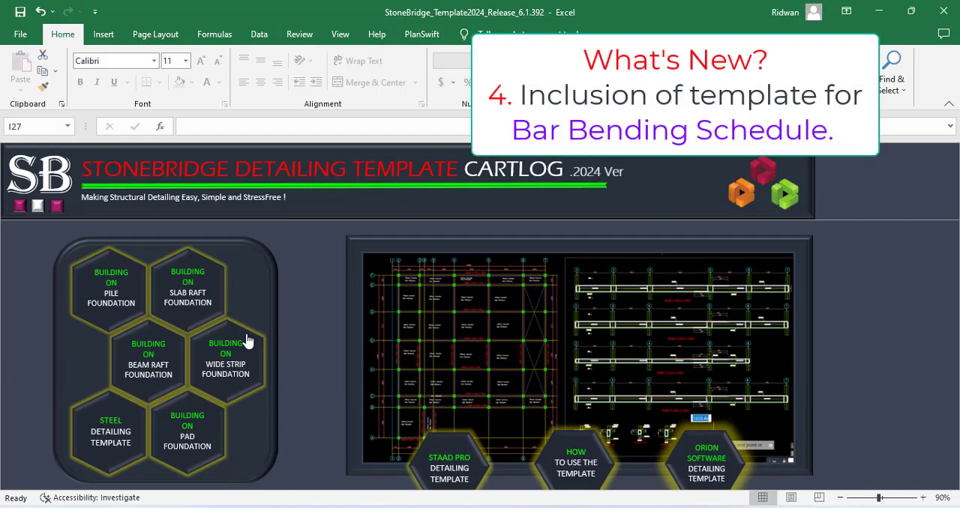
mouse_move(103, 326)
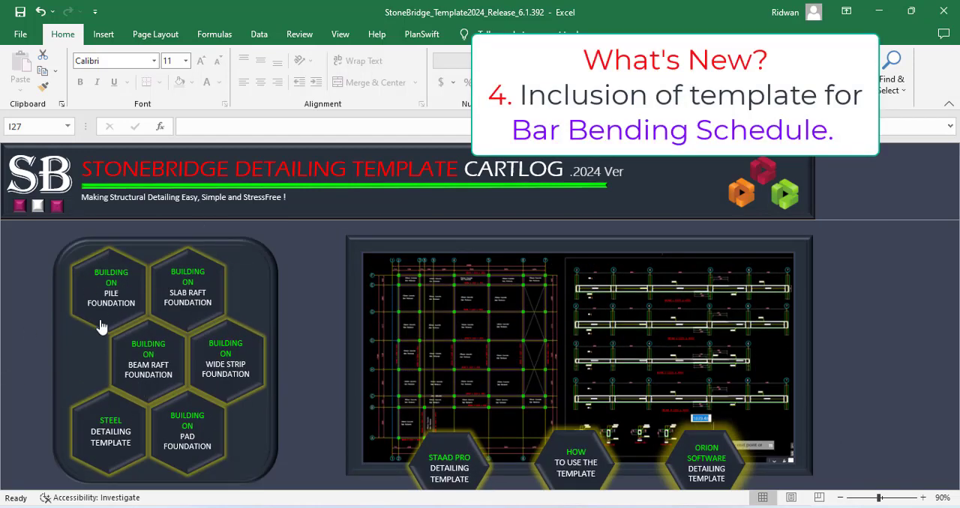
scroll("down", 3)
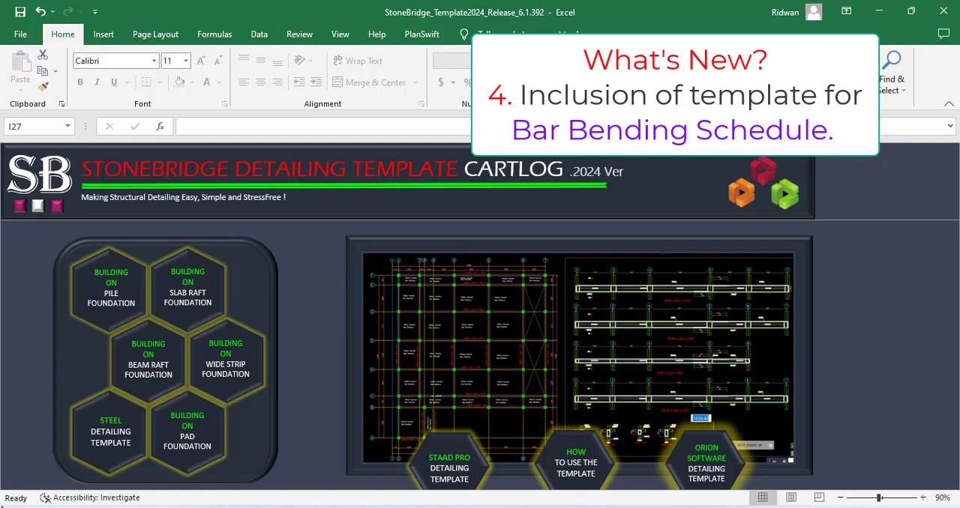
mouse_move(86, 285)
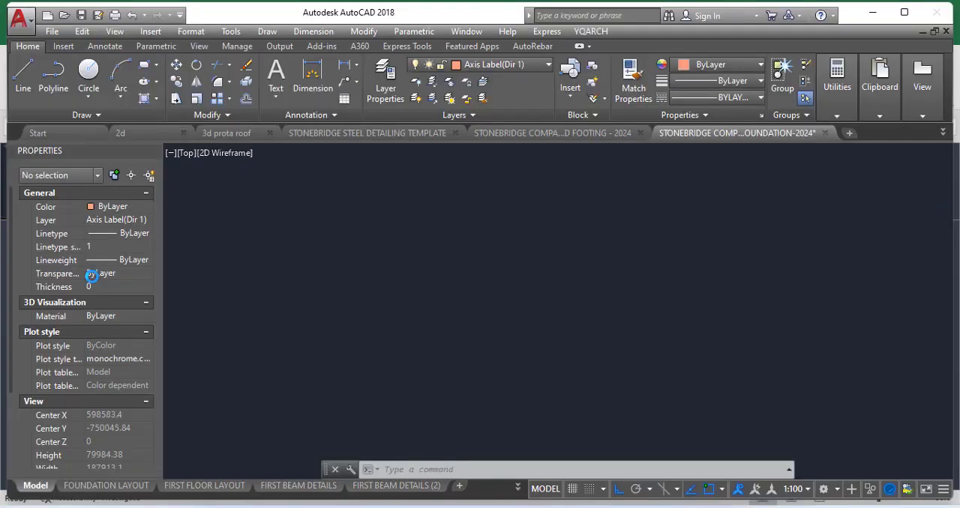
Step: Zoom onto the pile rebar detail, down to the -31.0m pile bottom
left_click(848, 133)
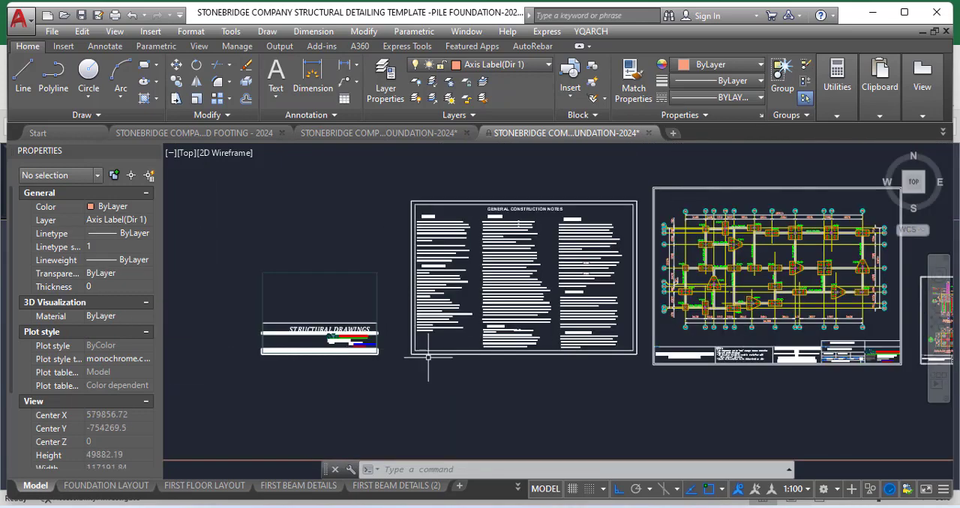
mouse_move(220, 366)
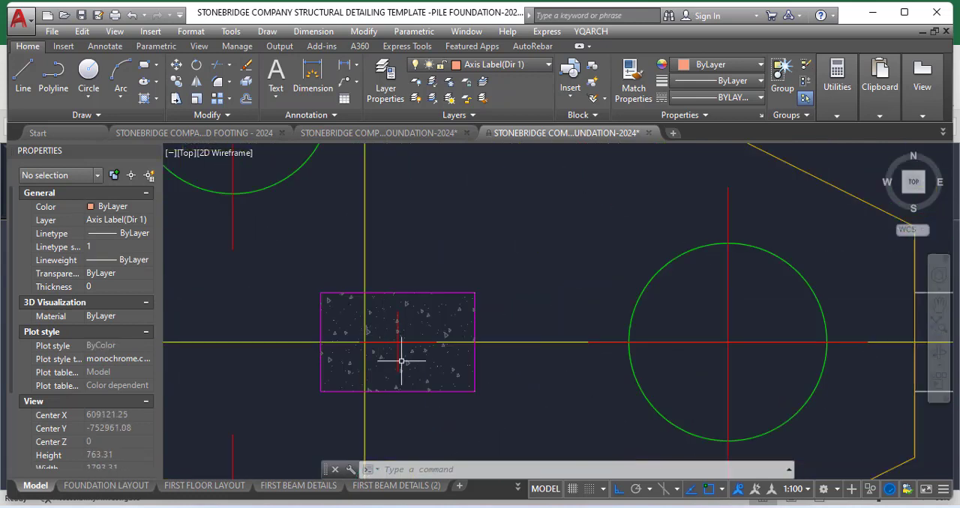
mouse_move(288, 365)
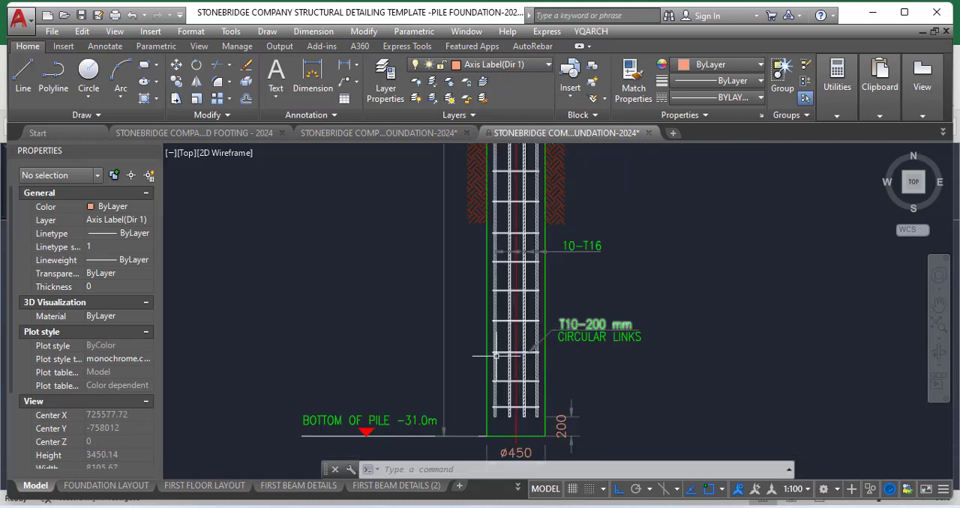
Step: Zoom in on Section F-F and the 31.0 m total pile length note
scroll("down", 3)
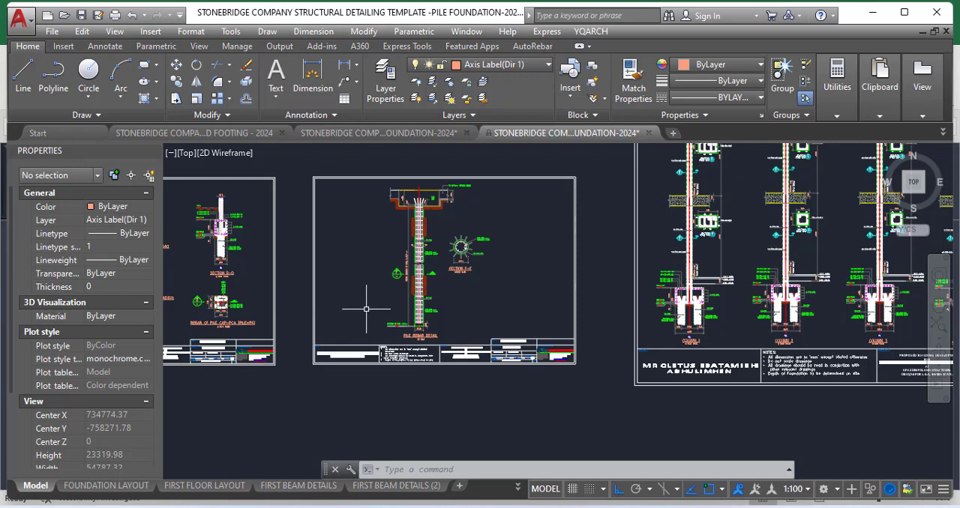
mouse_move(427, 268)
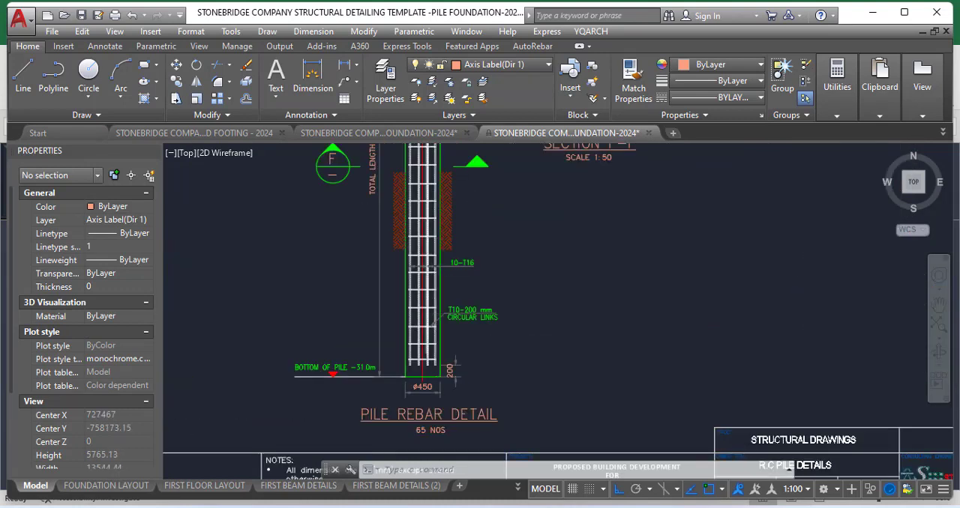
scroll("up", 3)
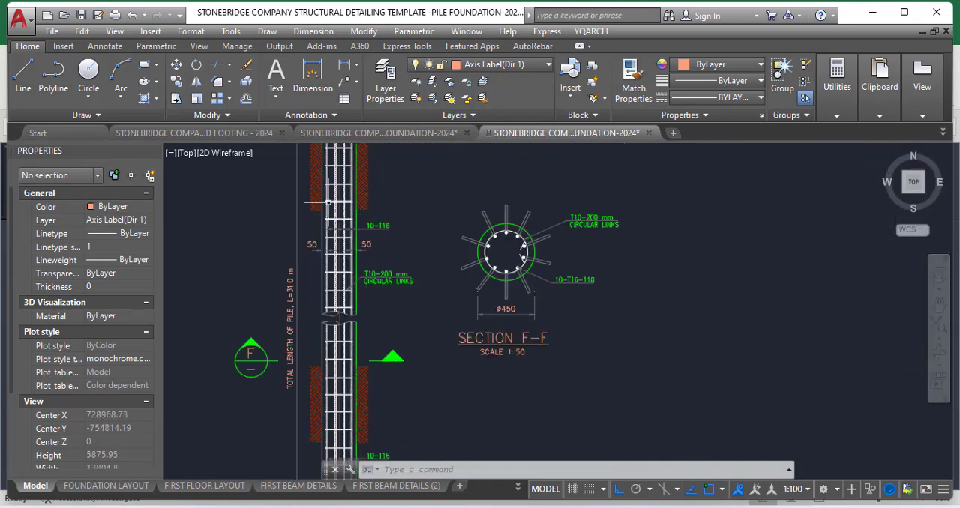
mouse_move(298, 322)
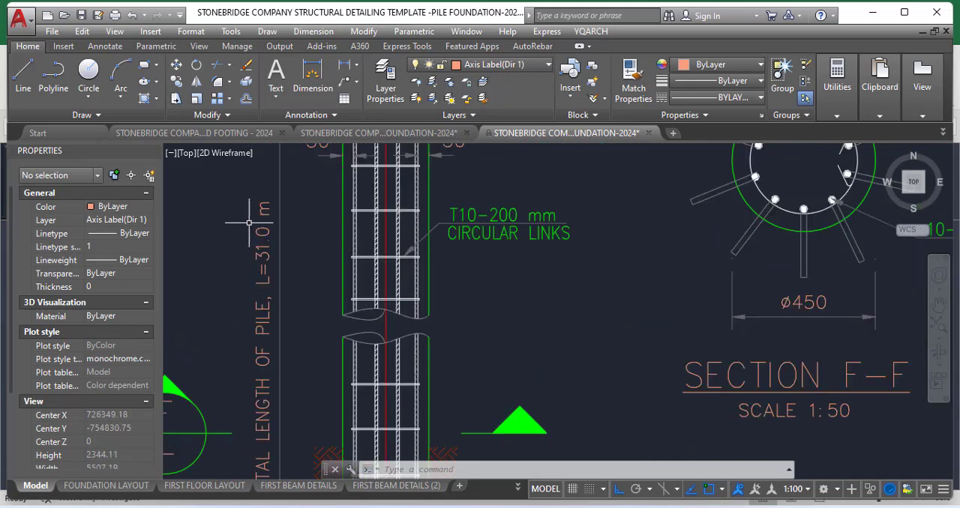
mouse_move(242, 311)
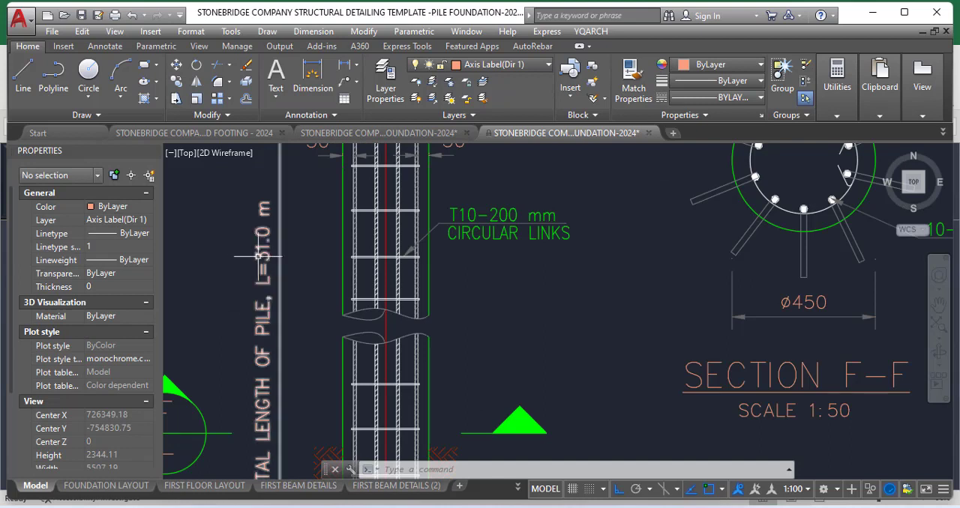
Step: Edit the LENGTH OF PILE note in place, keeping L=31.0 m, then close the editor
left_click(258, 258)
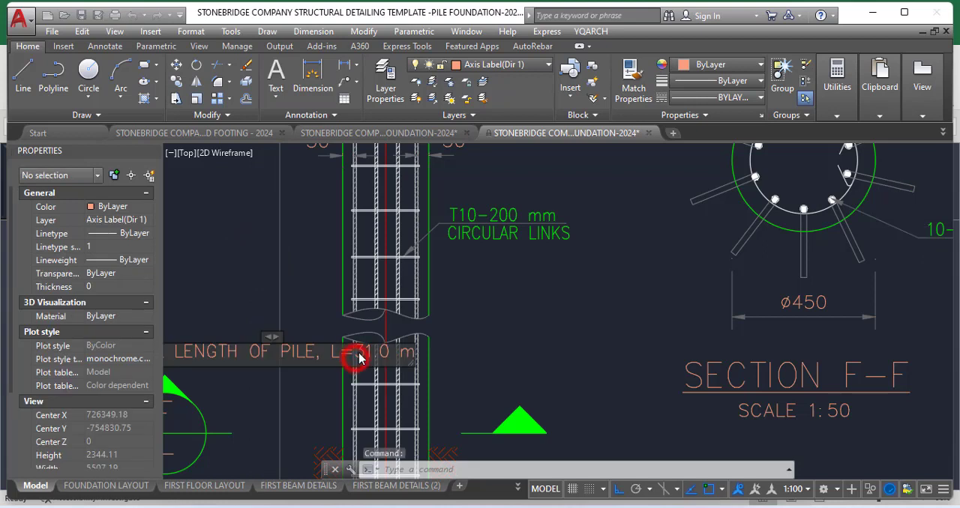
double_click(358, 355)
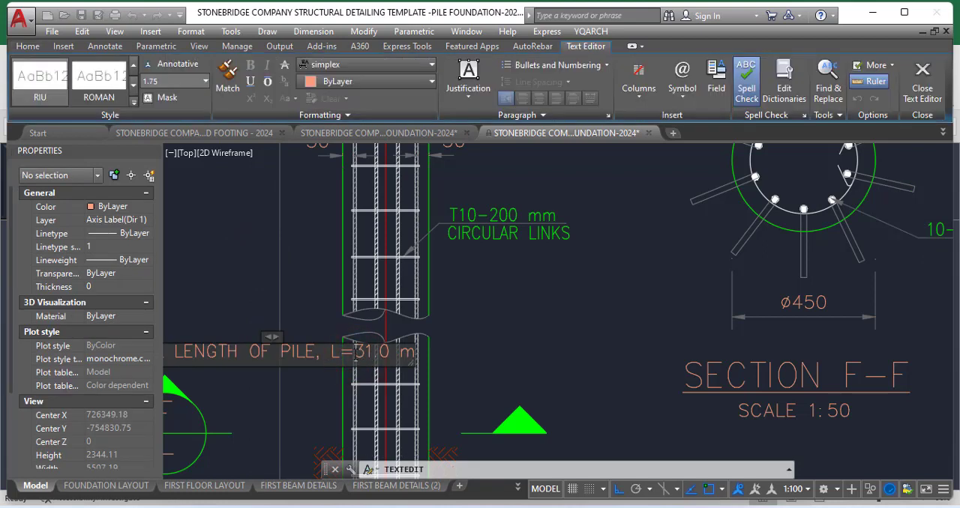
double_click(371, 352)
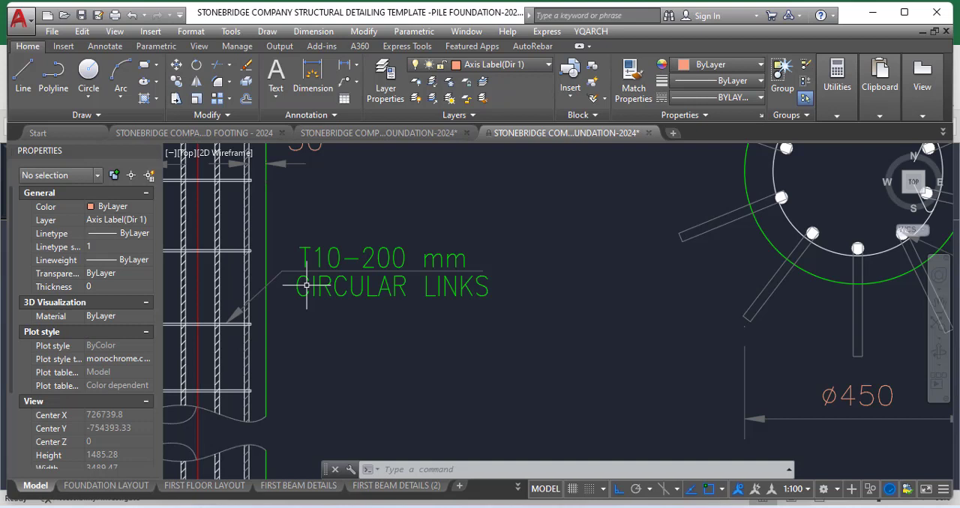
mouse_move(237, 306)
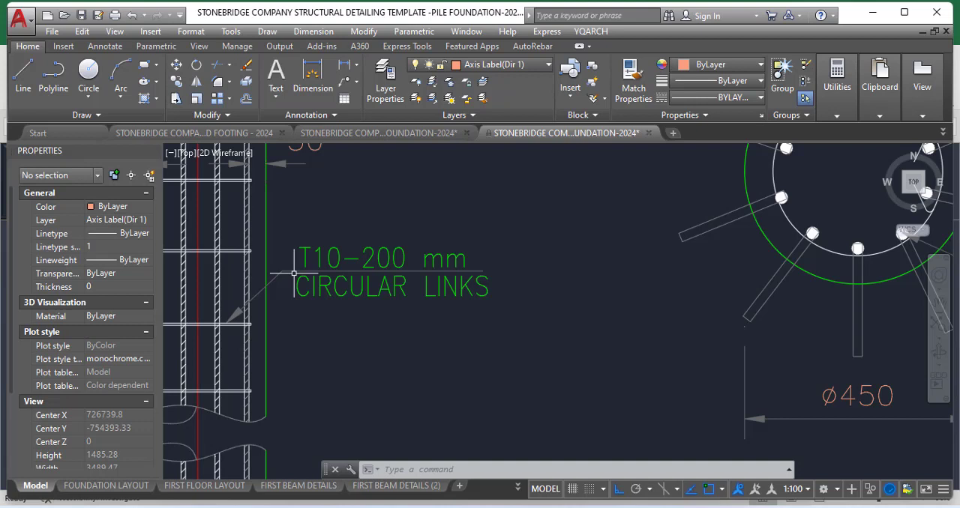
mouse_move(372, 257)
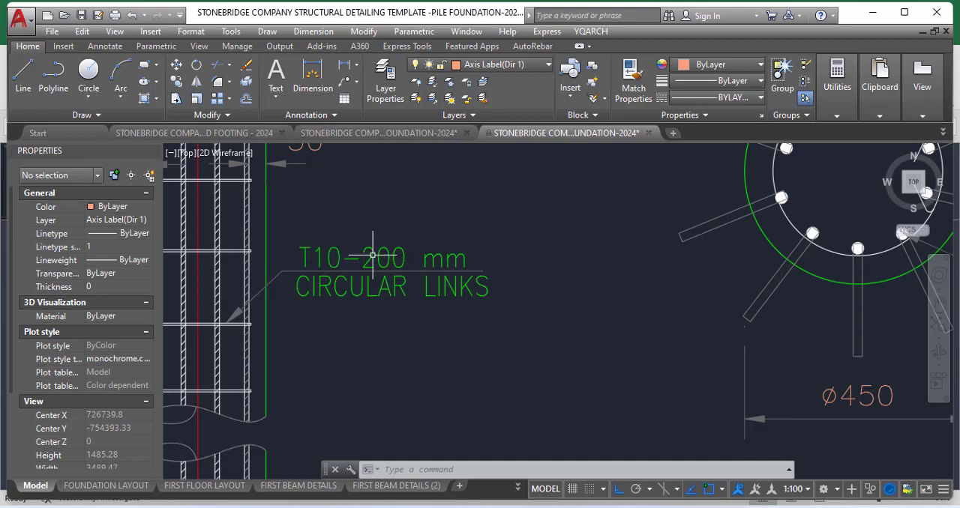
mouse_move(404, 292)
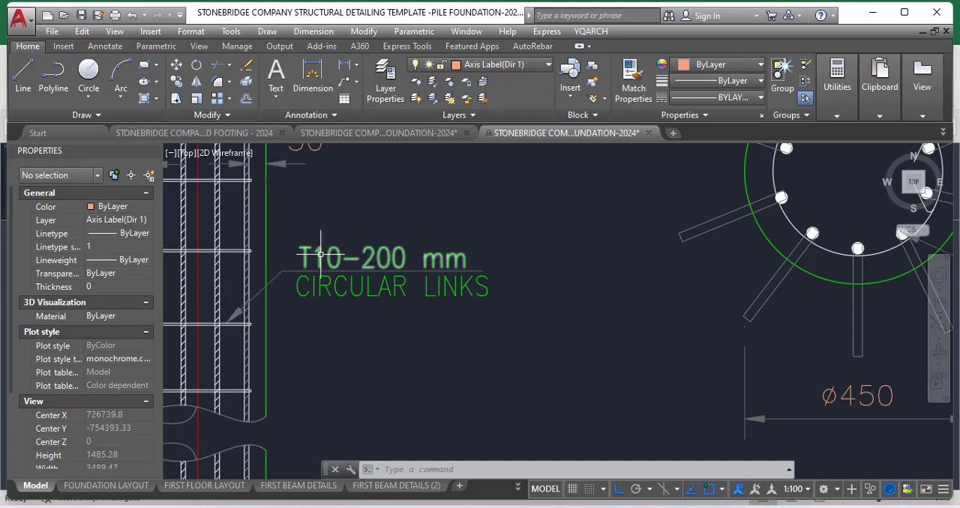
Step: Zoom out from the pile rebar detail toward the neighbouring pile cap sheets
left_click(316, 257)
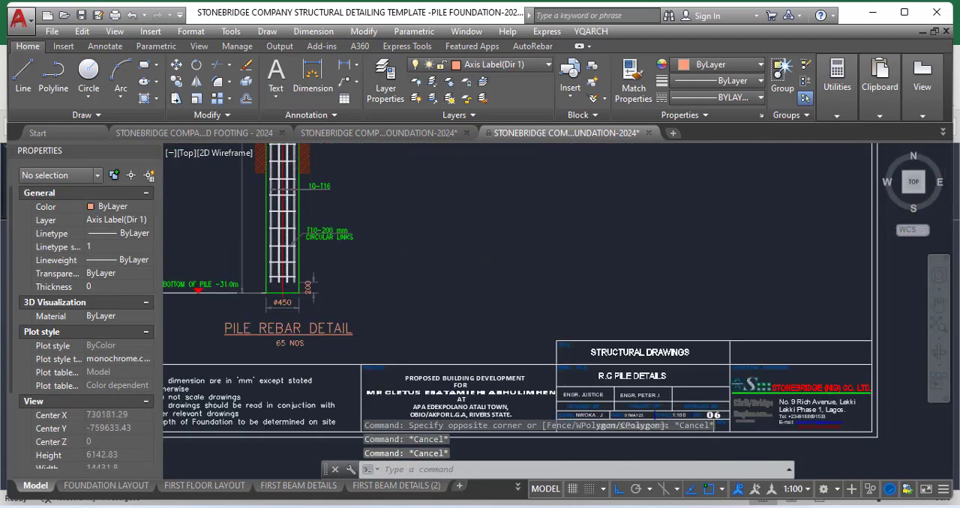
scroll("down", 3)
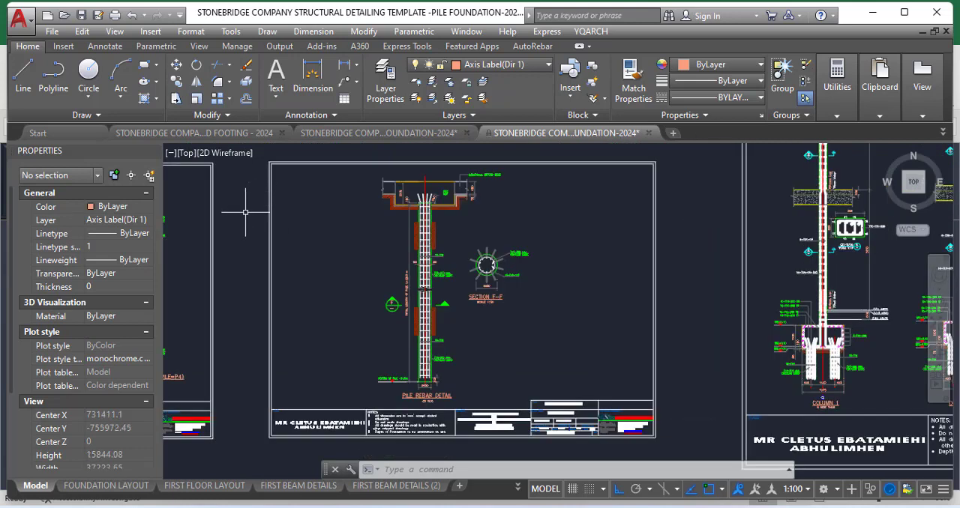
mouse_move(390, 268)
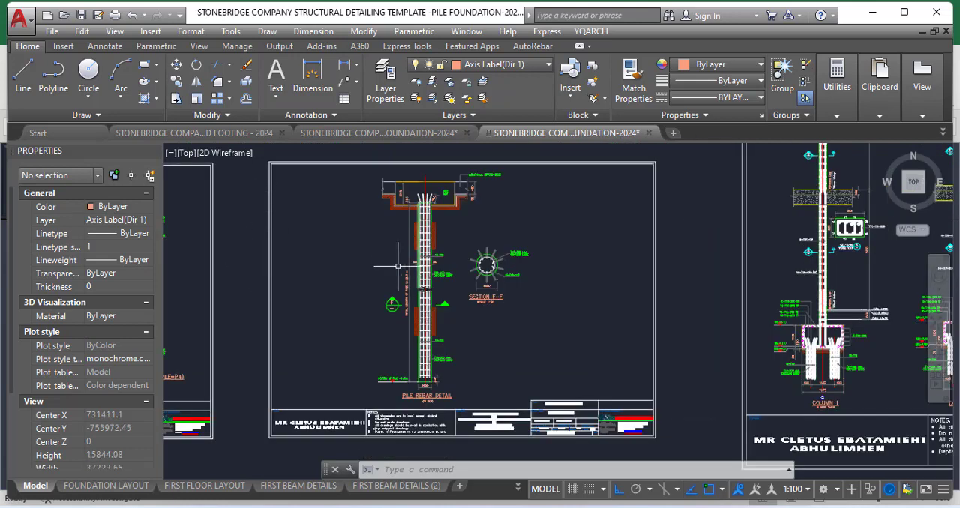
mouse_move(378, 292)
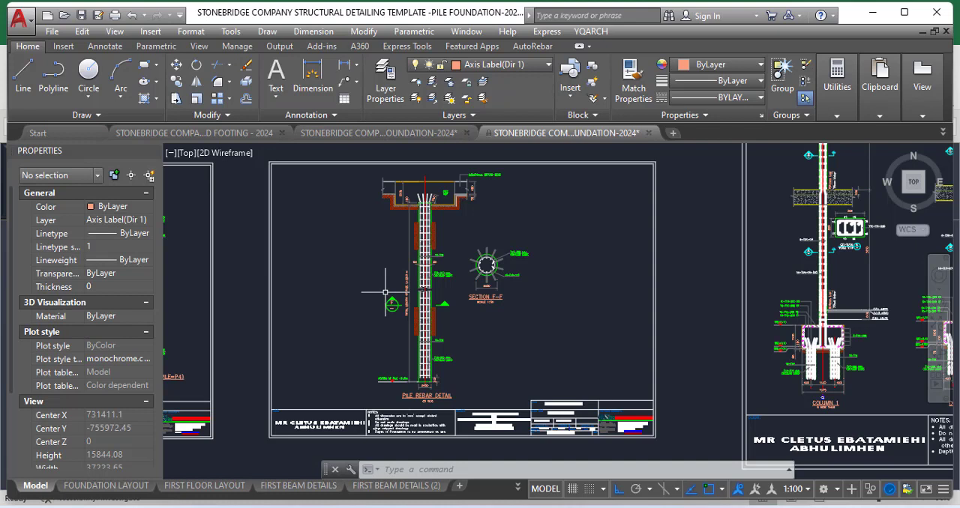
mouse_move(328, 359)
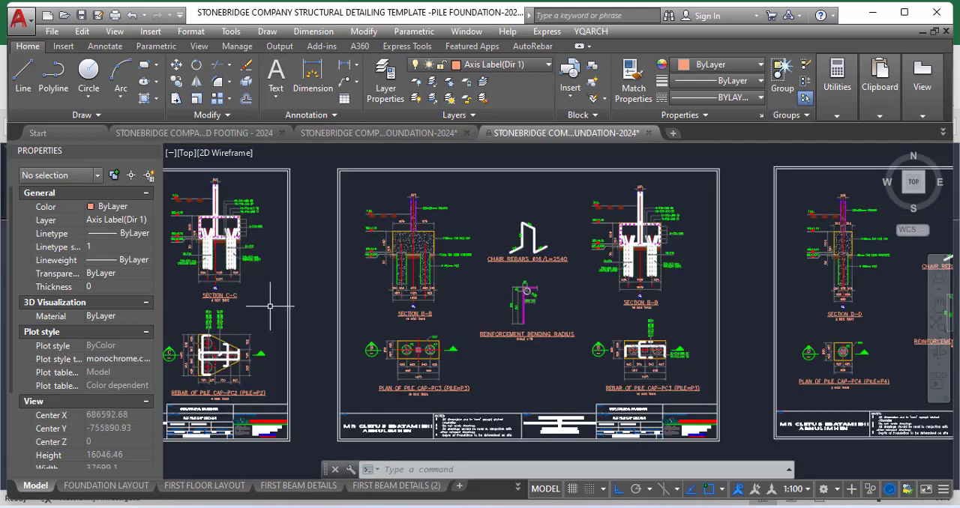
mouse_move(351, 333)
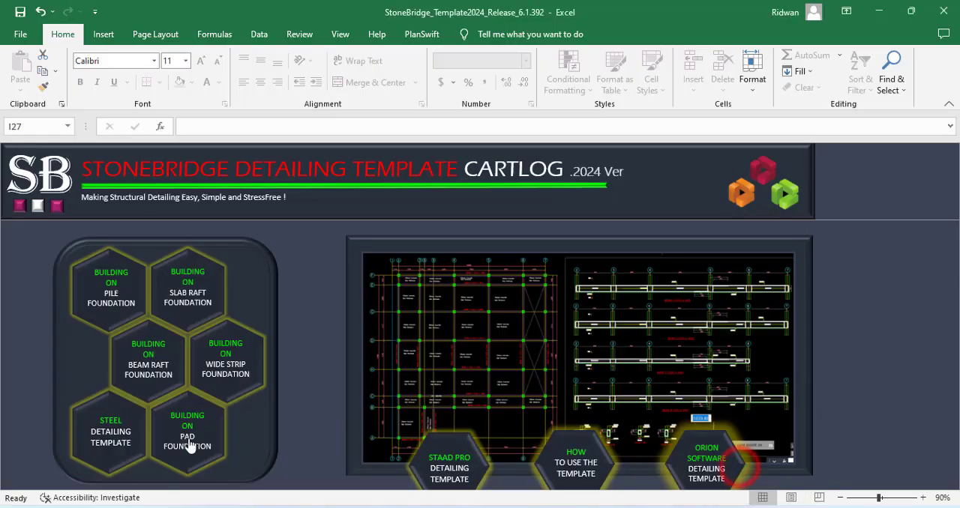
mouse_move(300, 459)
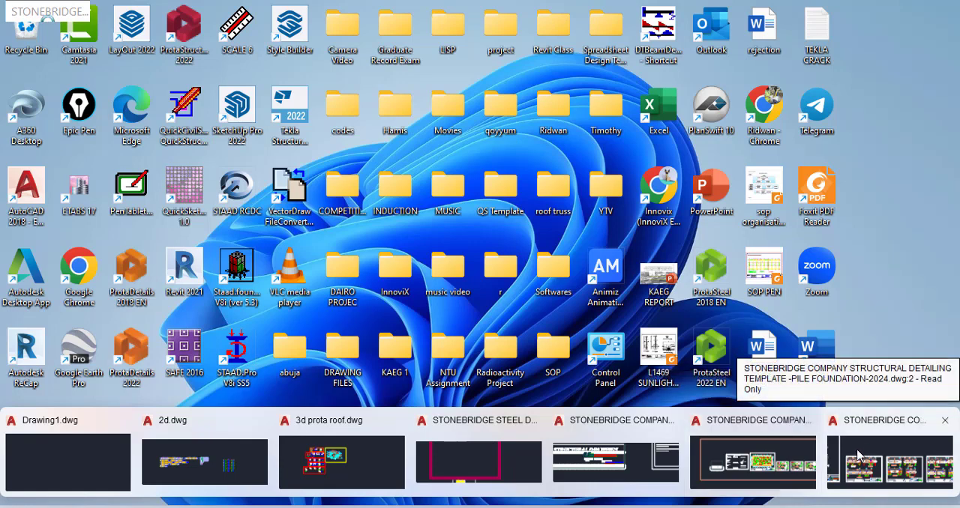
Step: Bring up the pad footing drawing and zoom out over its row of sheets
left_click(886, 462)
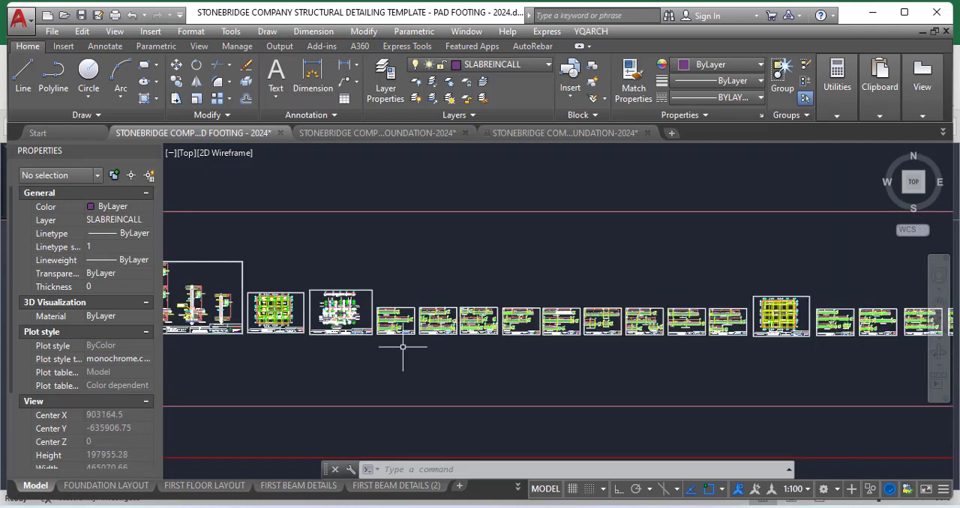
scroll("down", 3)
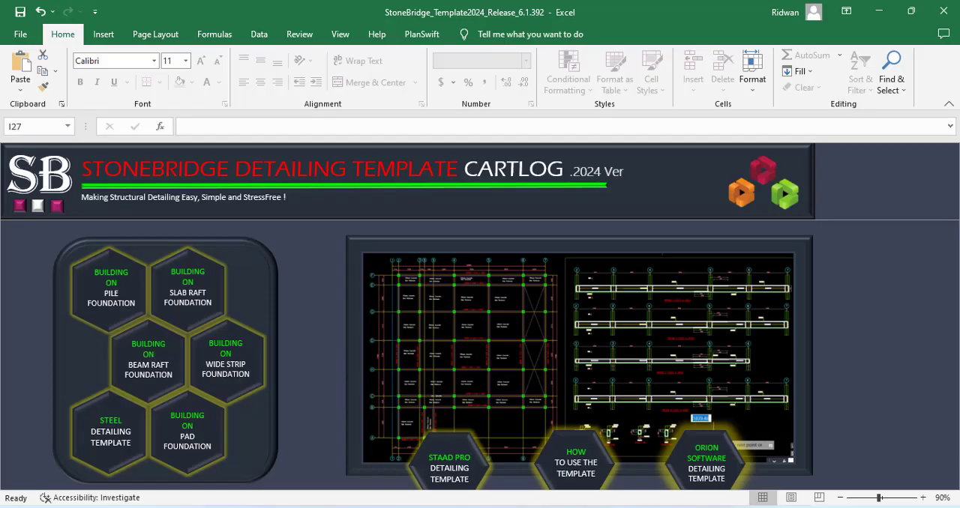
mouse_move(170, 356)
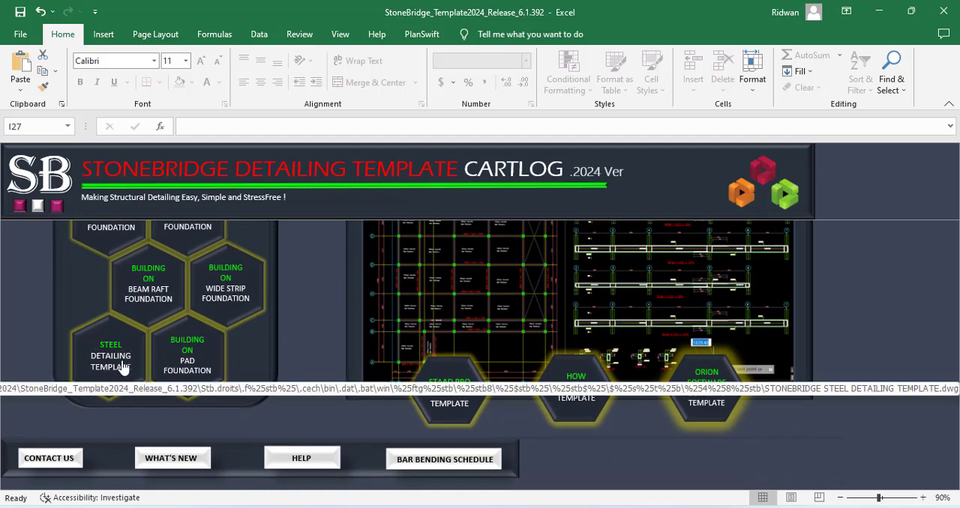
Step: Launch the STEEL DETAILING TEMPLATE from its dashboard hexagon button
left_click(110, 355)
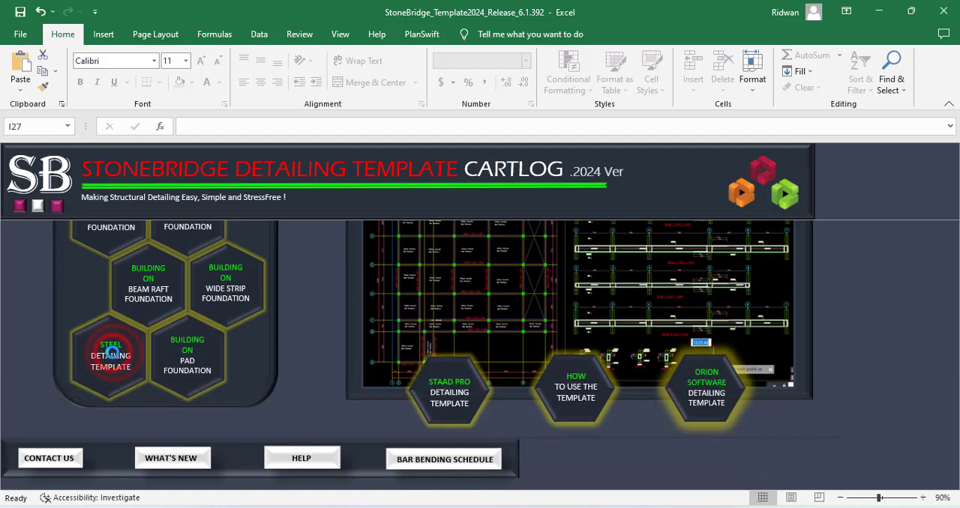
left_click(110, 354)
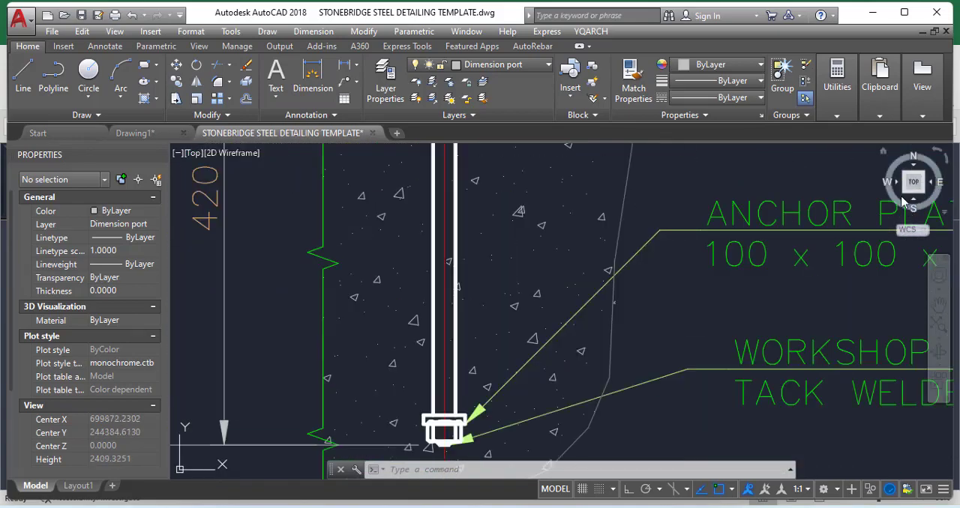
Step: Zoom in on the steel template's anchor plate and tack weld detail
scroll("down", 3)
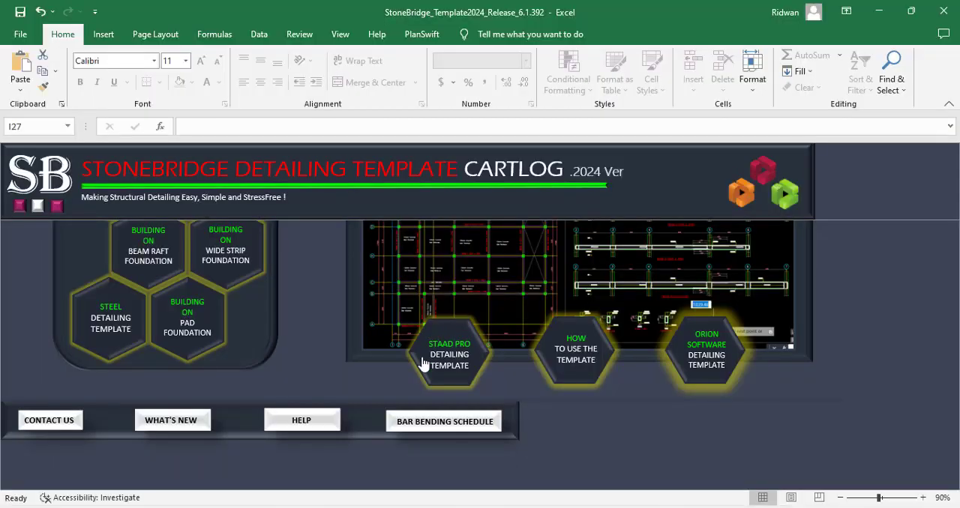
mouse_move(698, 360)
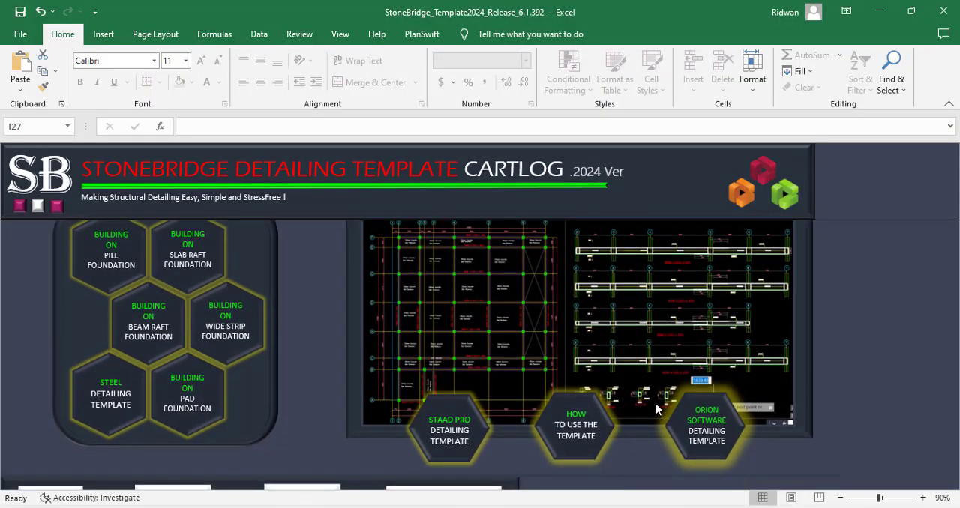
Step: Scroll down the dashboard and launch the BAR BENDING SCHEDULE drawing
scroll("down", 3)
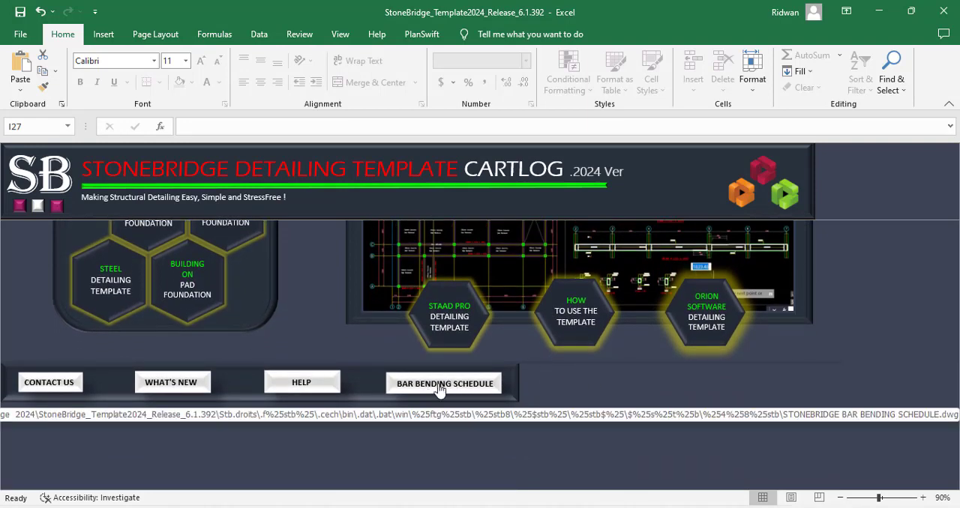
left_click(447, 317)
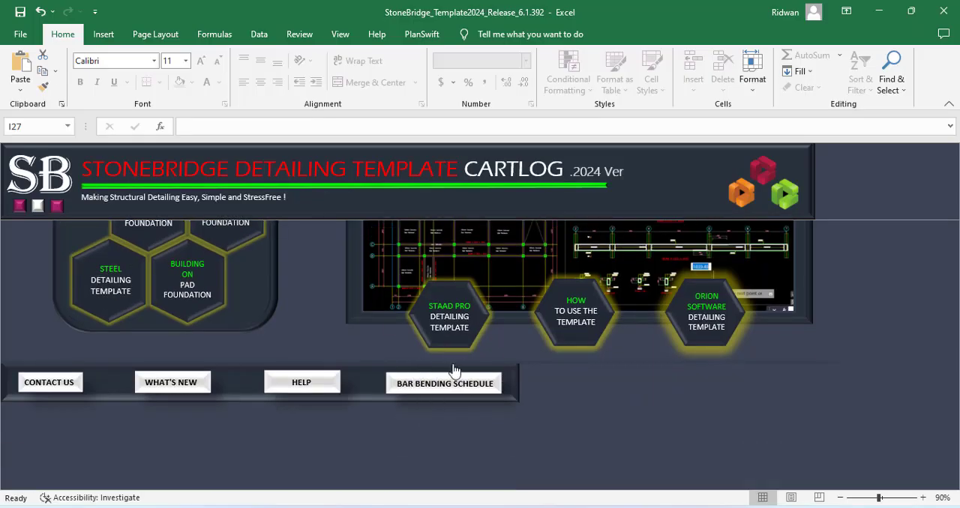
mouse_move(419, 169)
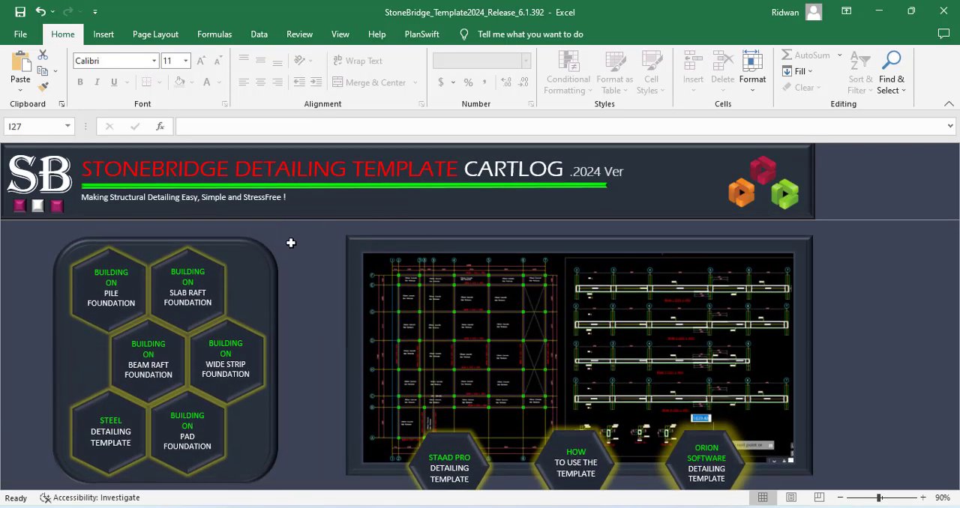
mouse_move(607, 180)
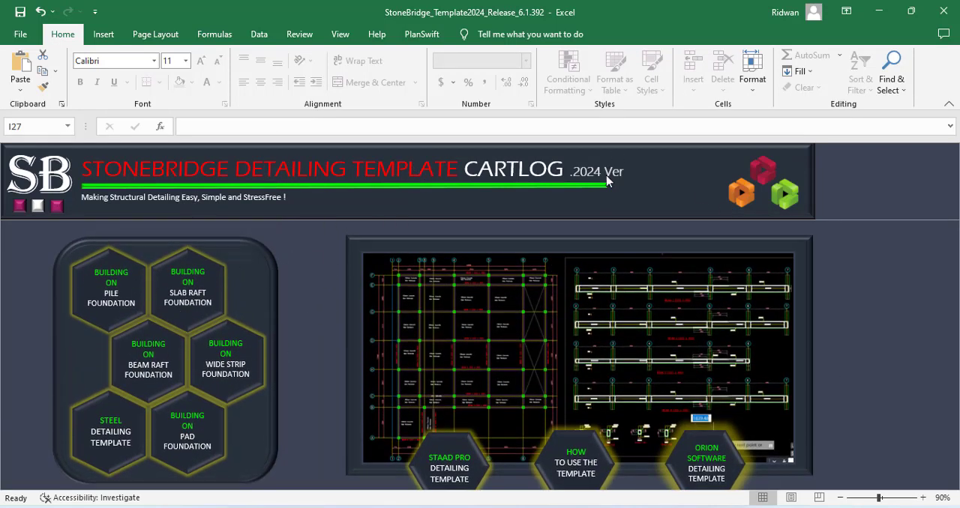